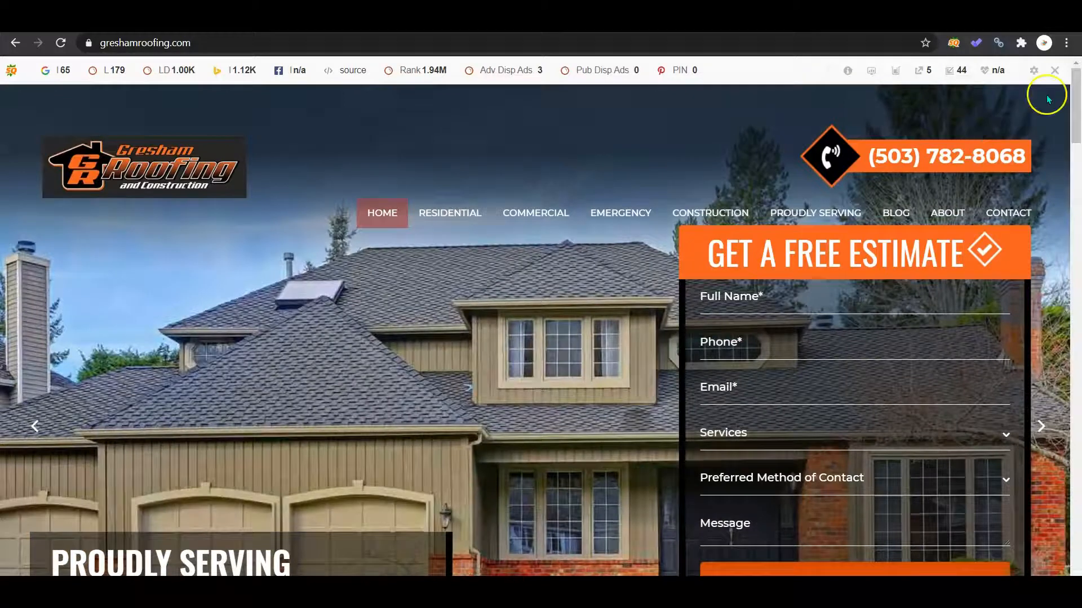
Scroll through the current page, click on it, then go back.
scroll(down, 3)
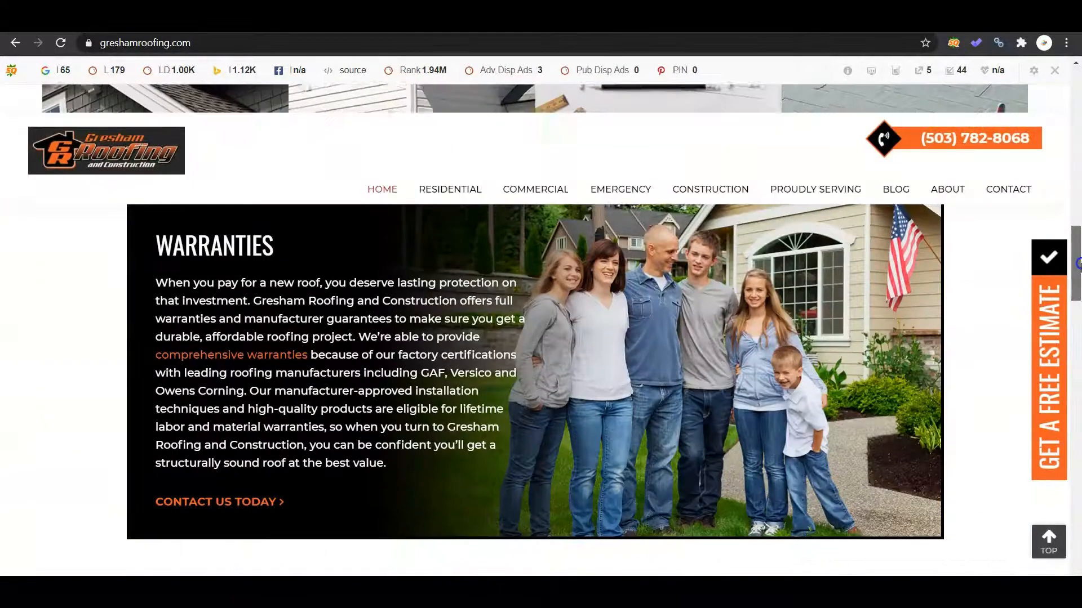
scroll(down, 3)
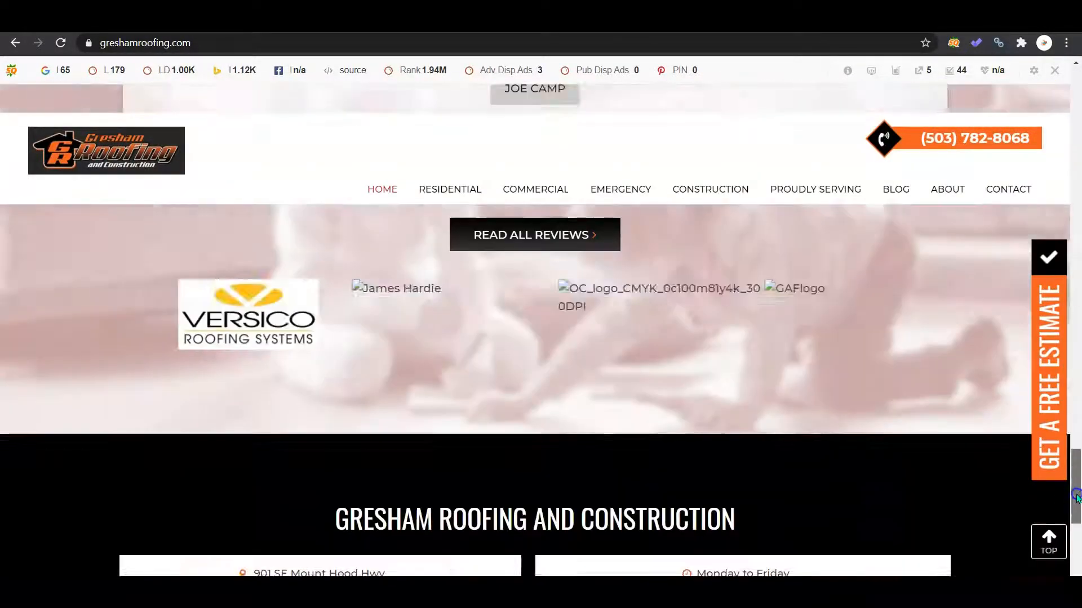
scroll(down, 3)
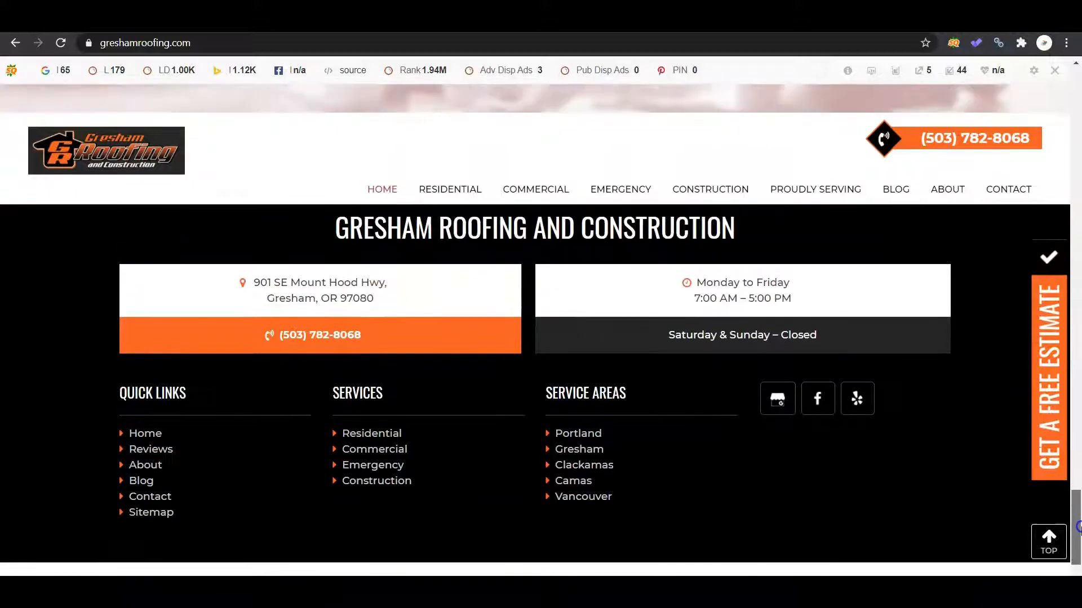
scroll(up, 3)
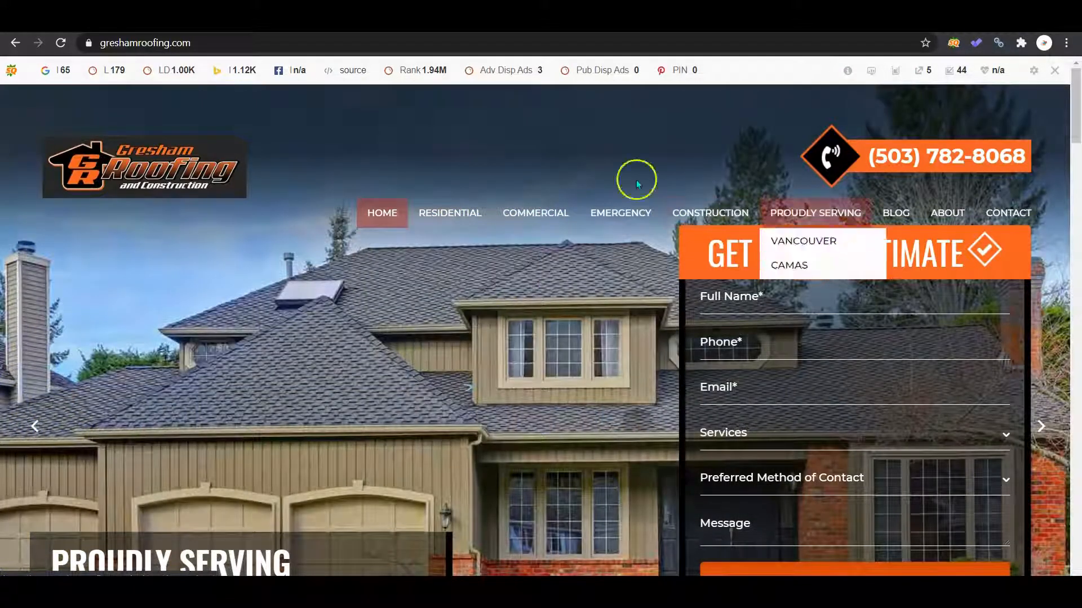
mouse_move(405, 129)
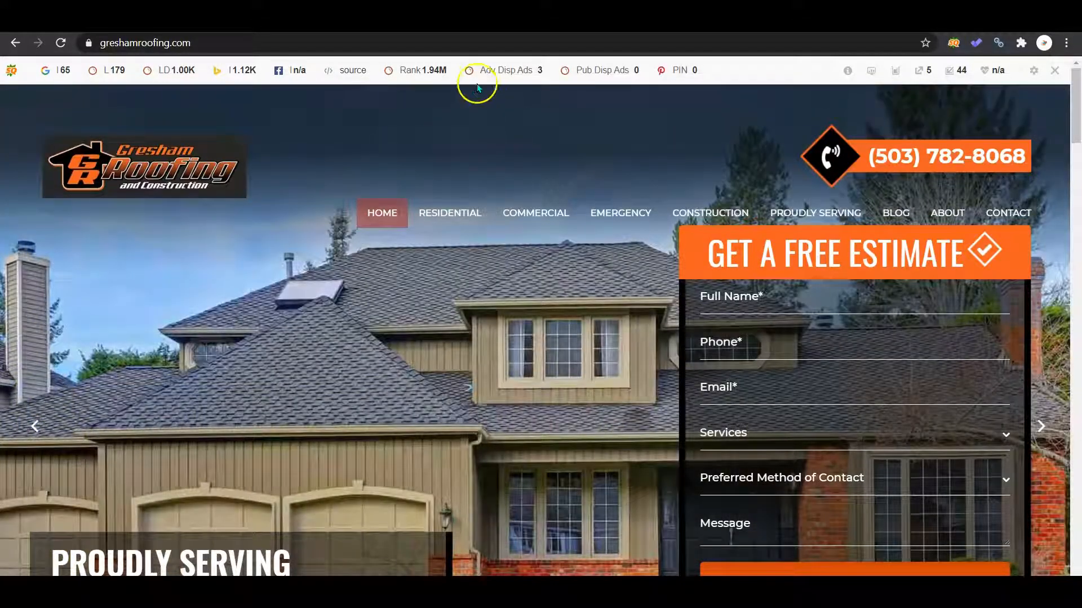
scroll(down, 3)
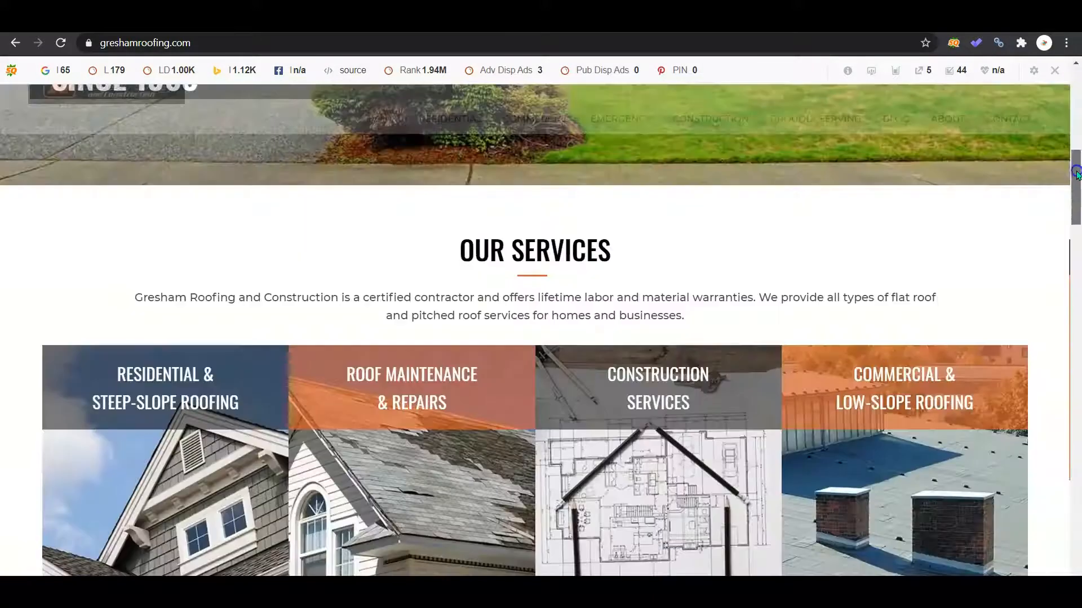
scroll(down, 3)
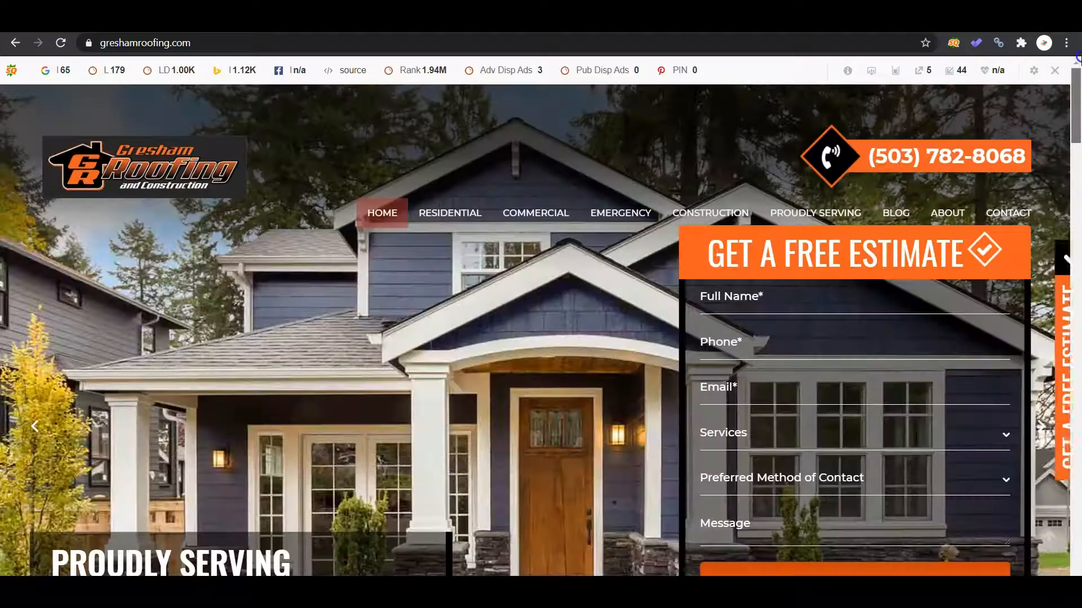
click(1059, 426)
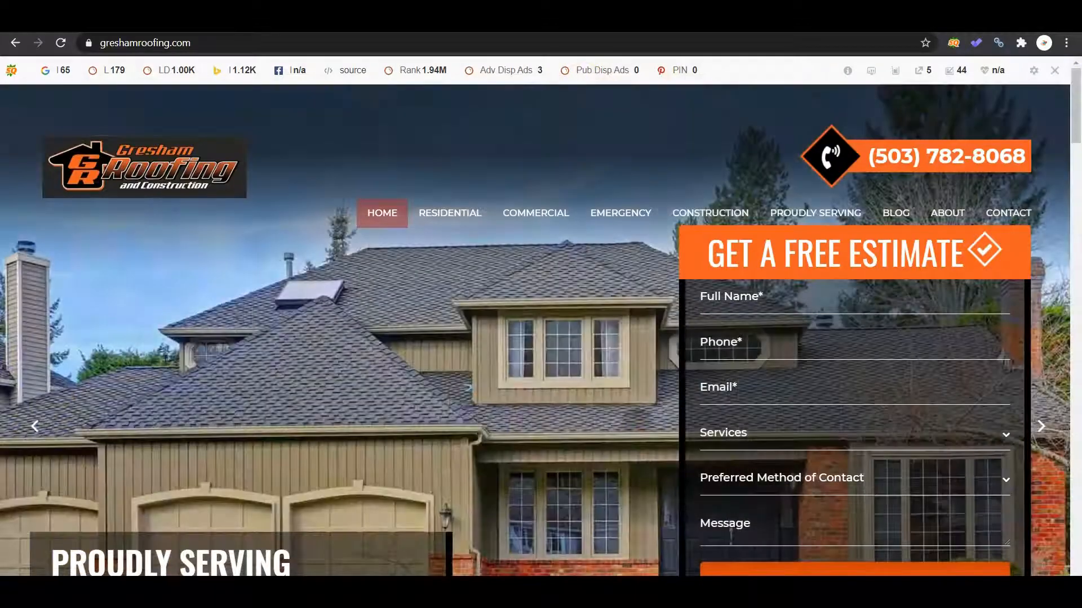
click(16, 43)
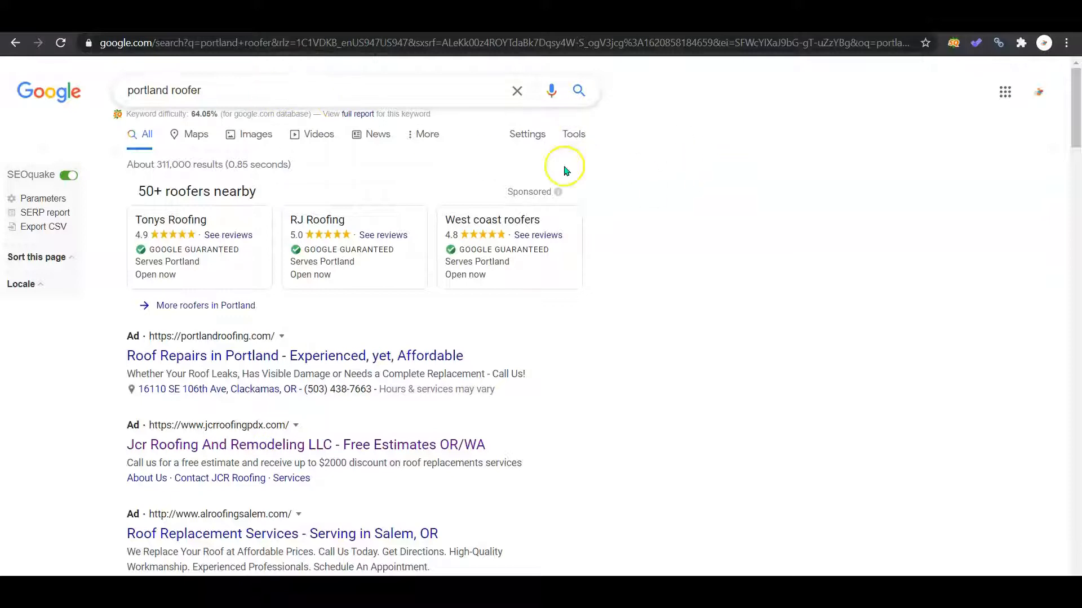
mouse_move(675, 264)
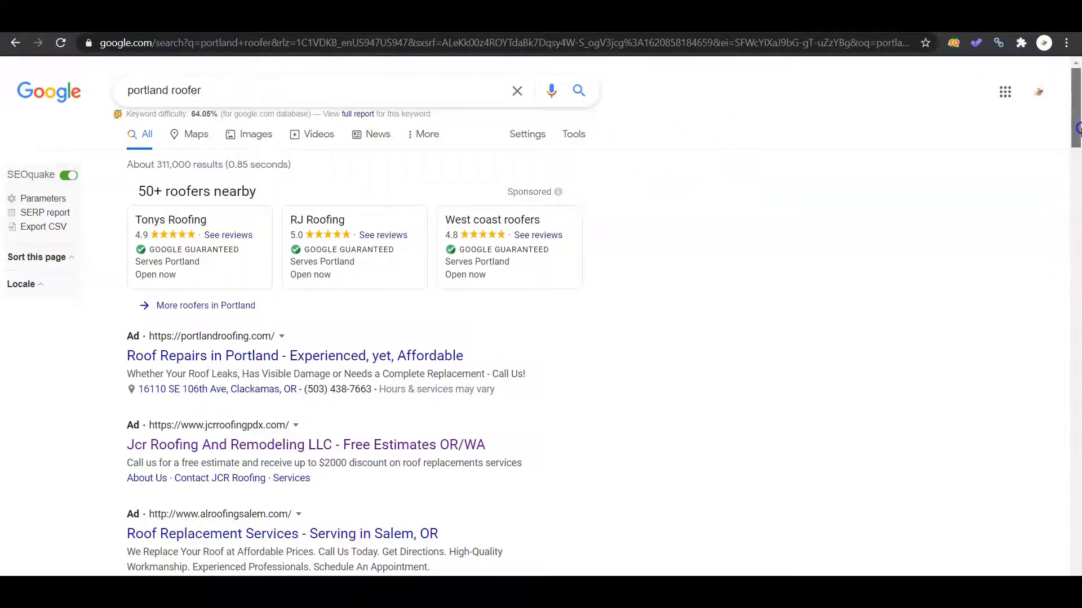
Scroll further down the page and back up.
scroll(down, 3)
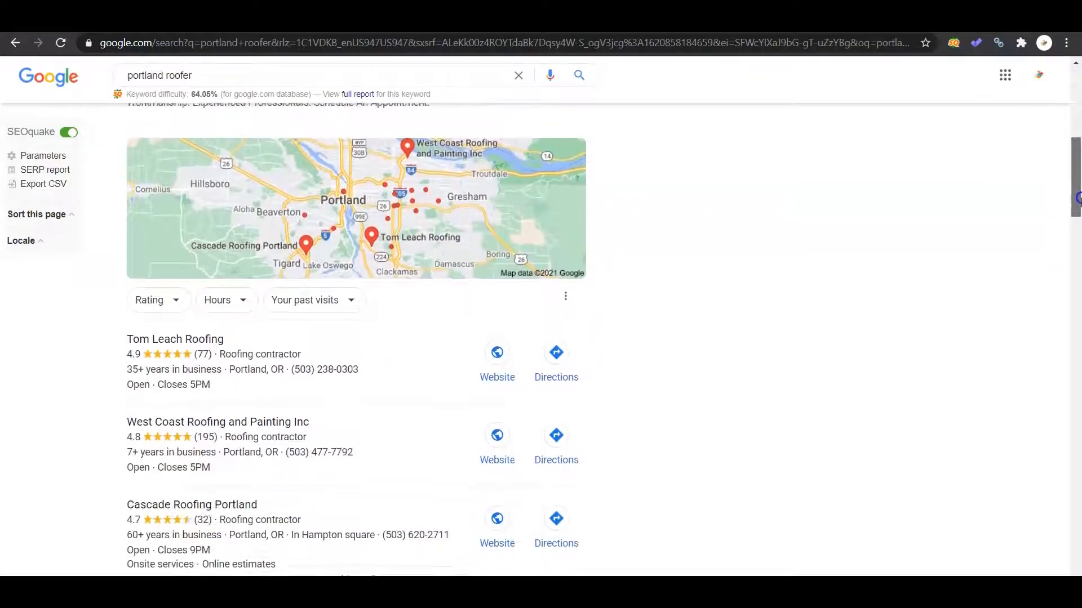
scroll(down, 3)
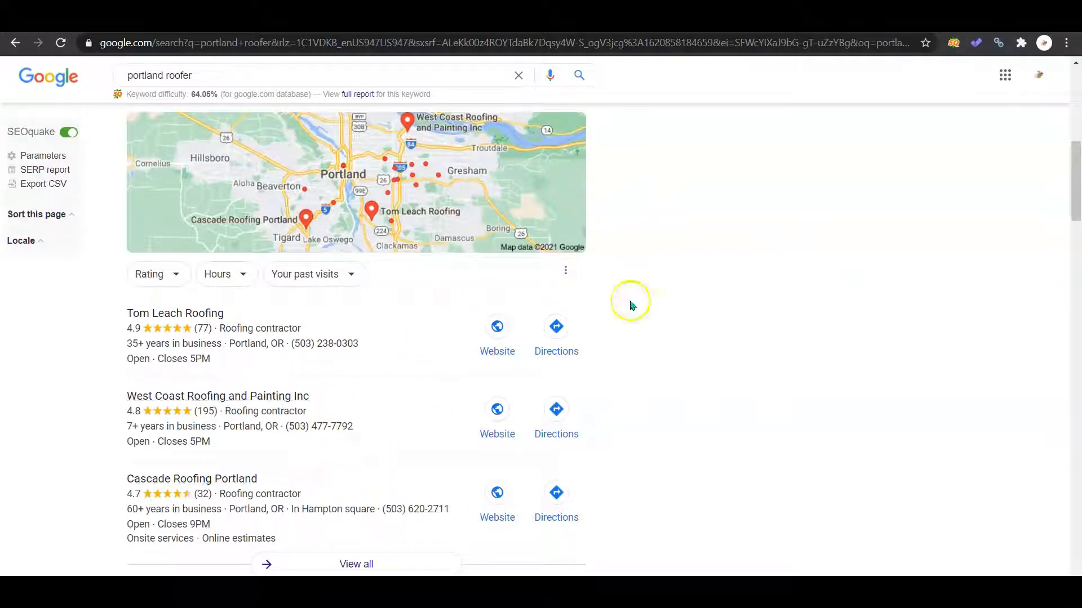
scroll(down, 3)
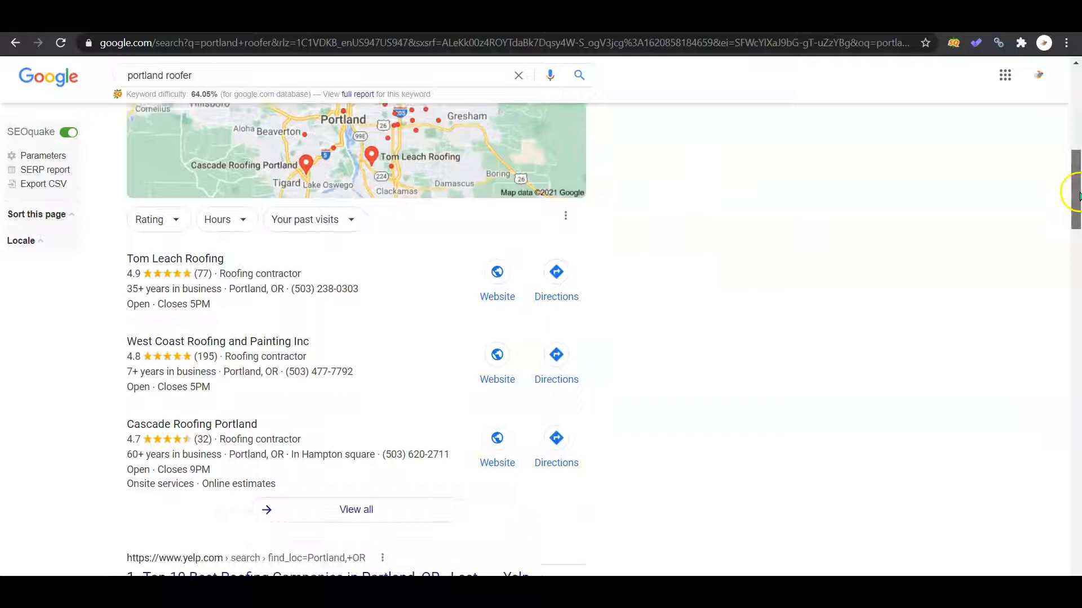
scroll(down, 3)
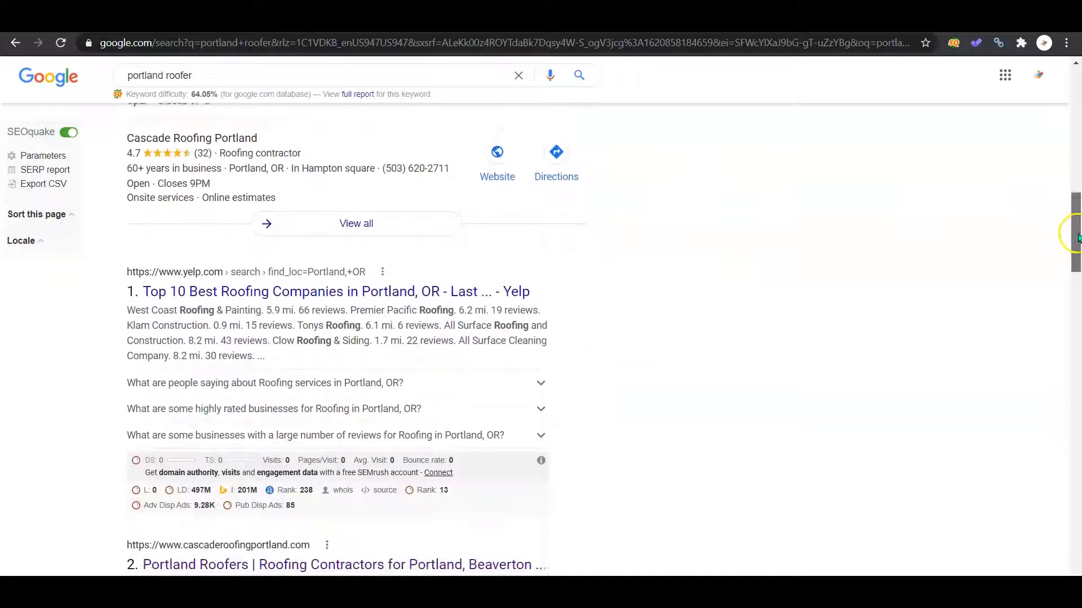
scroll(down, 3)
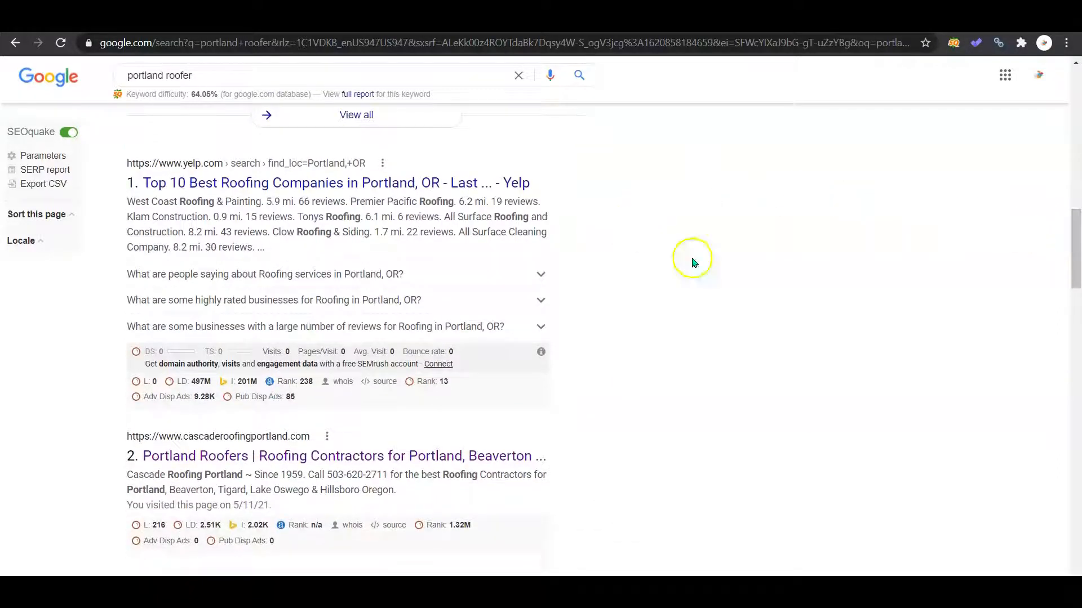
mouse_move(637, 443)
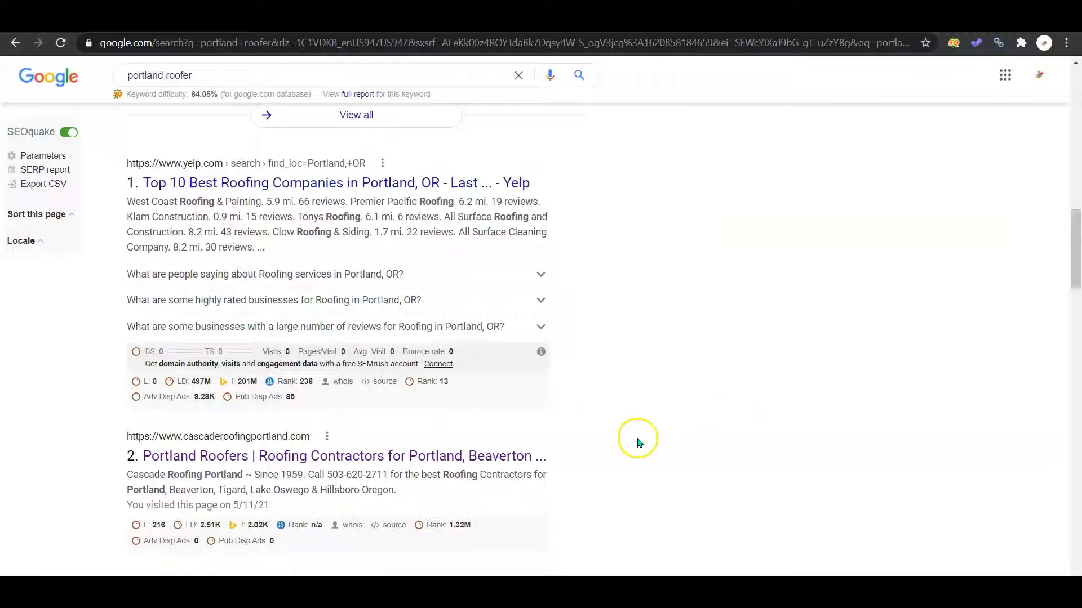
mouse_move(986, 271)
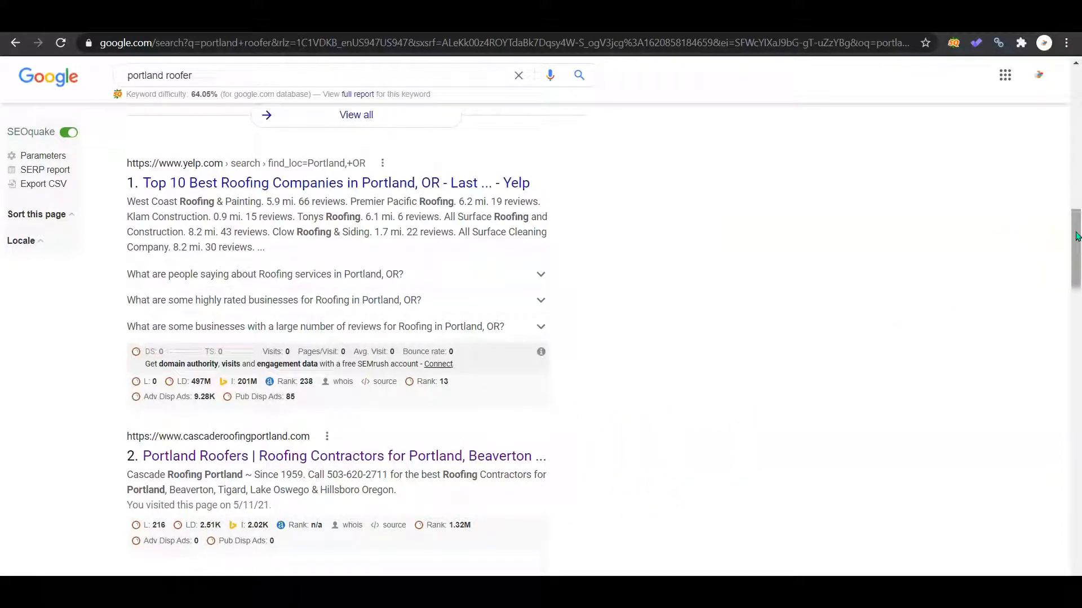
scroll(up, 3)
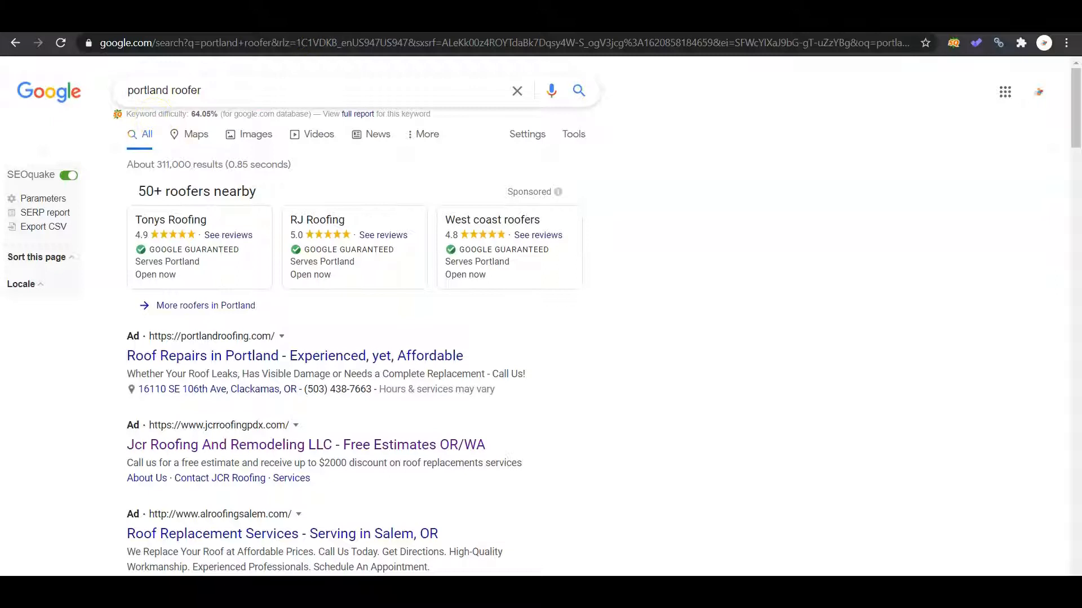
Open cascaderoofingportland.com and scroll its homepage down to the Roofing Blog section.
click(294, 355)
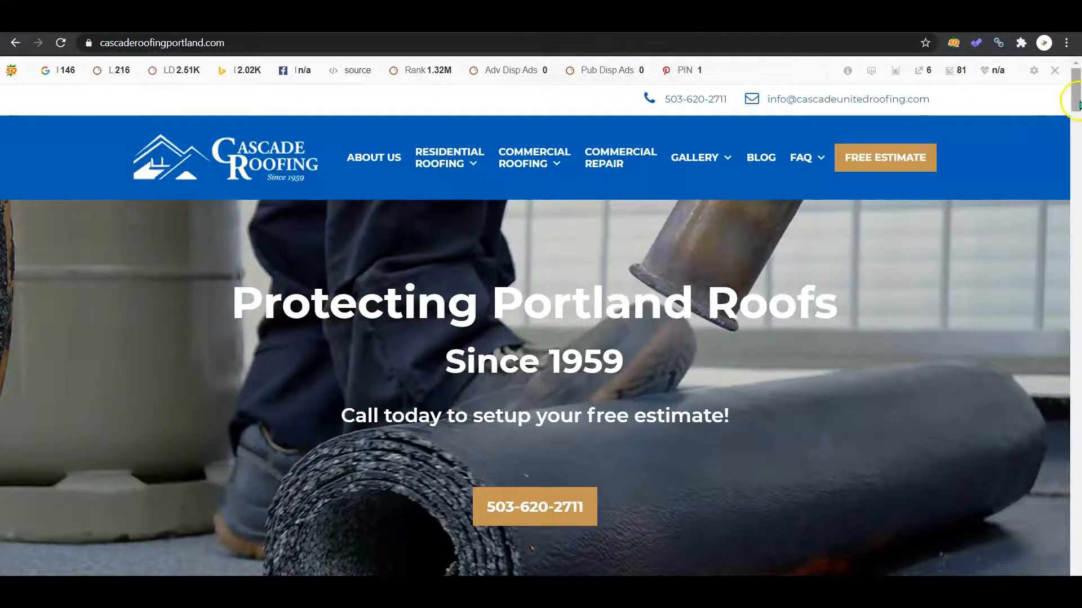
scroll(down, 3)
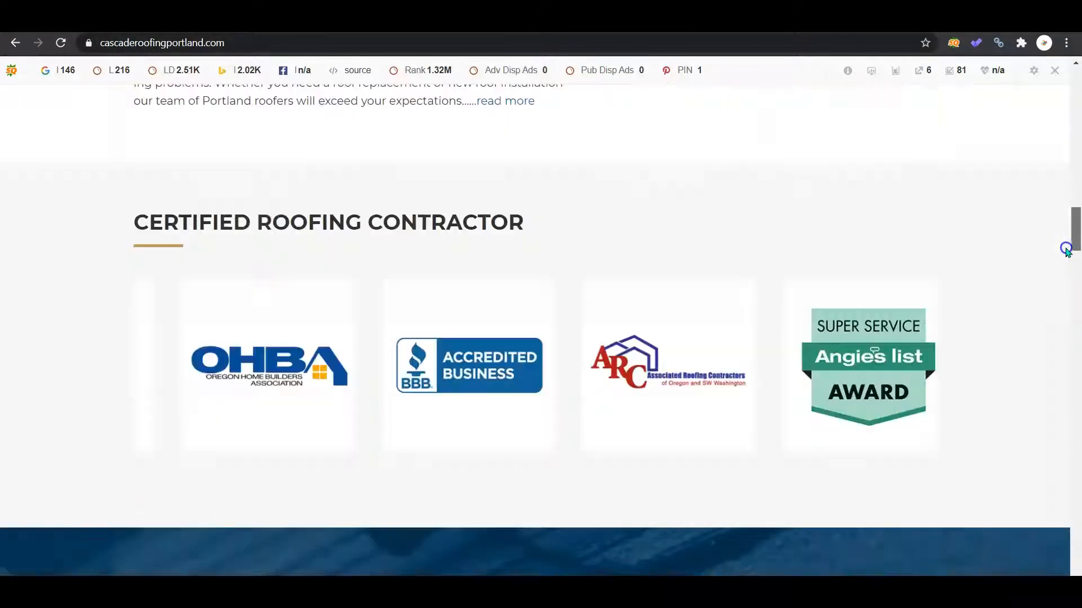
scroll(down, 3)
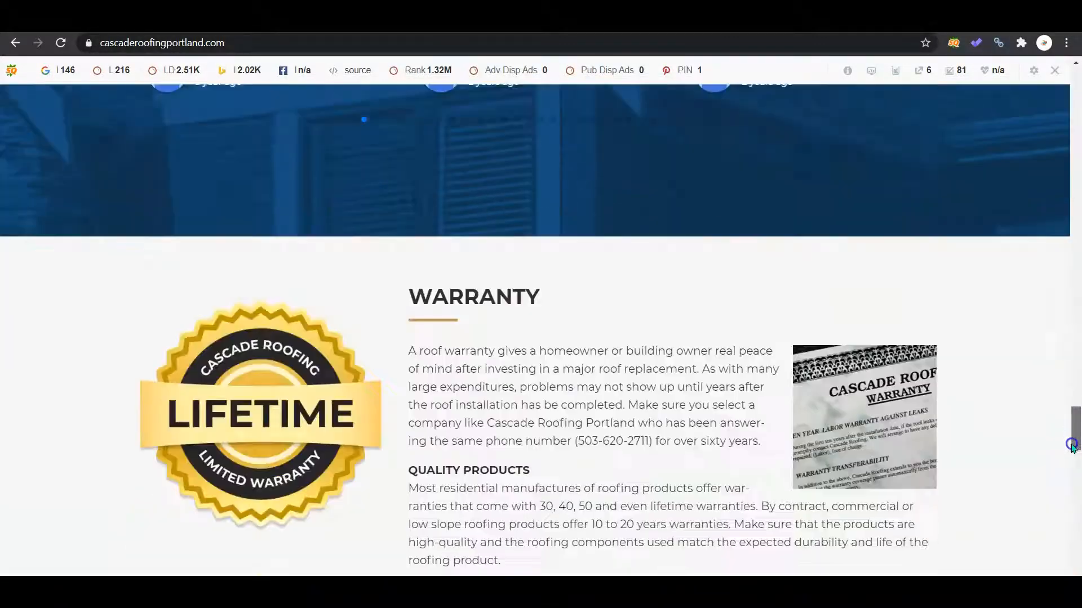
scroll(down, 3)
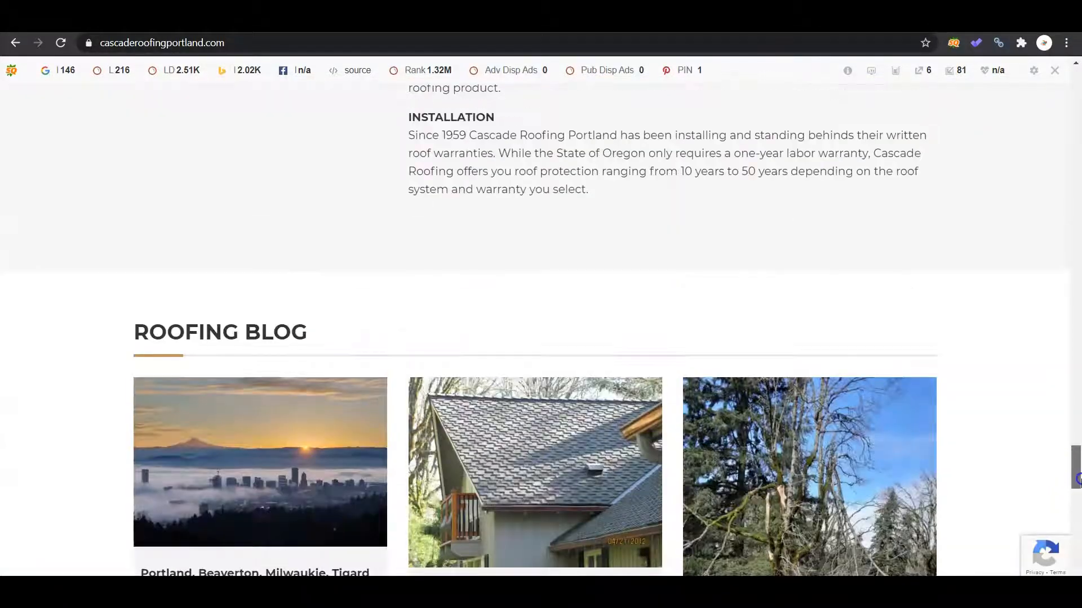
scroll(up, 3)
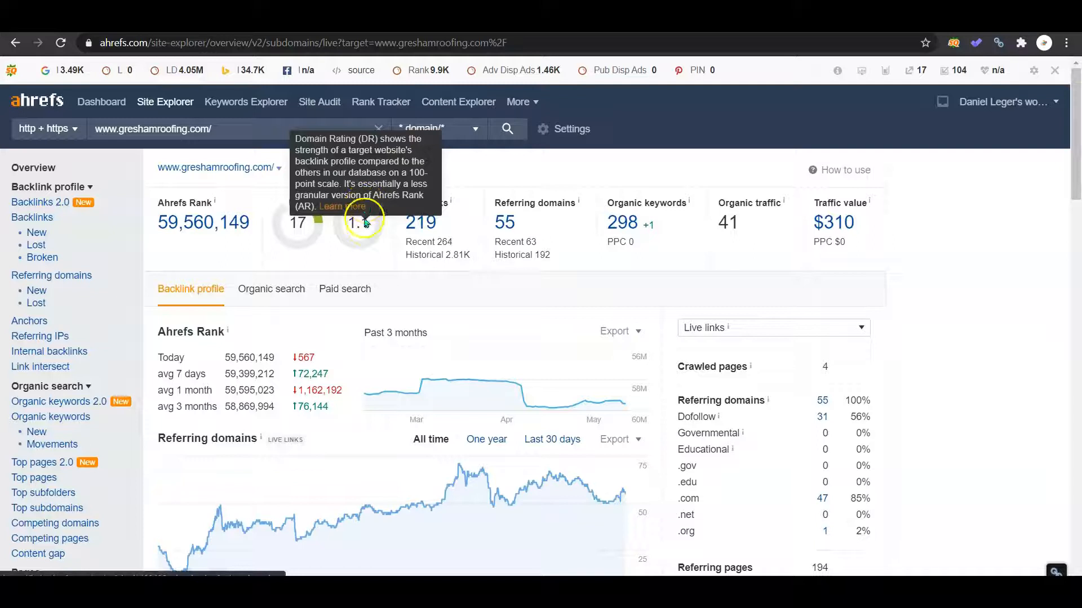
mouse_move(455, 250)
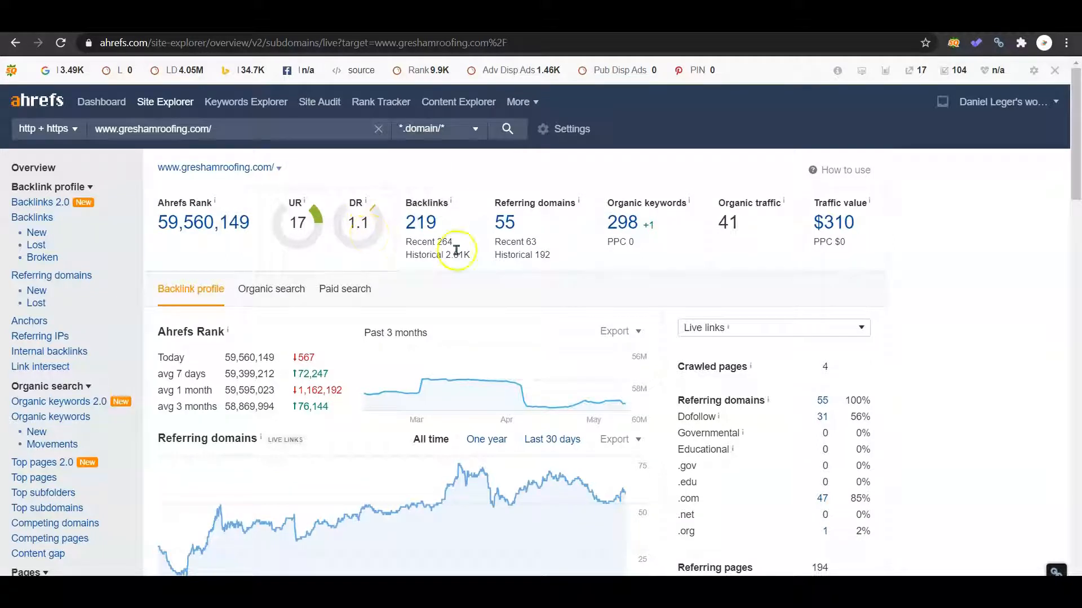
mouse_move(407, 186)
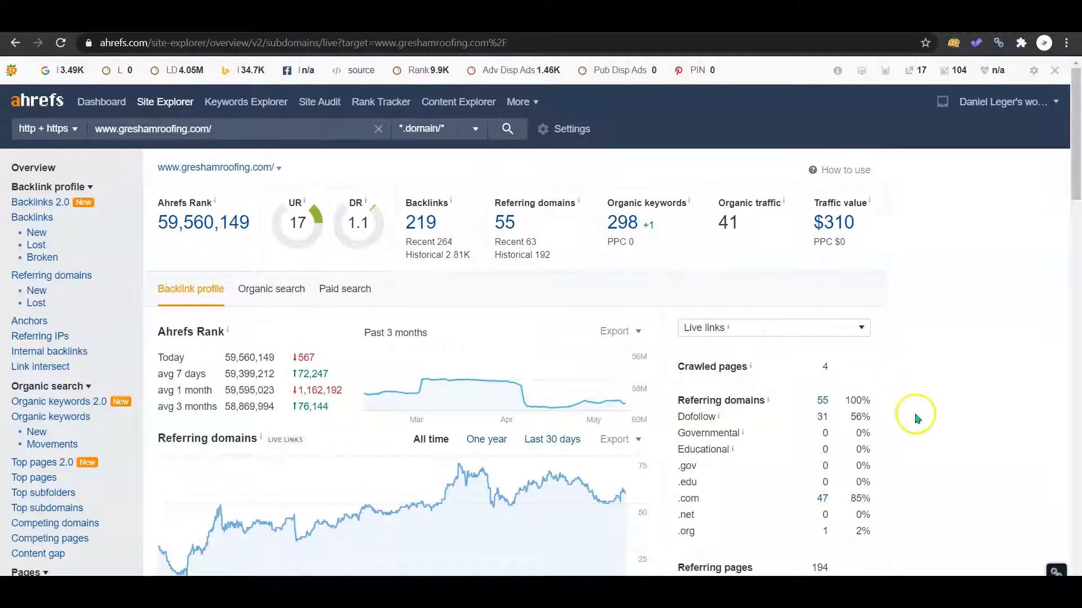
mouse_move(879, 419)
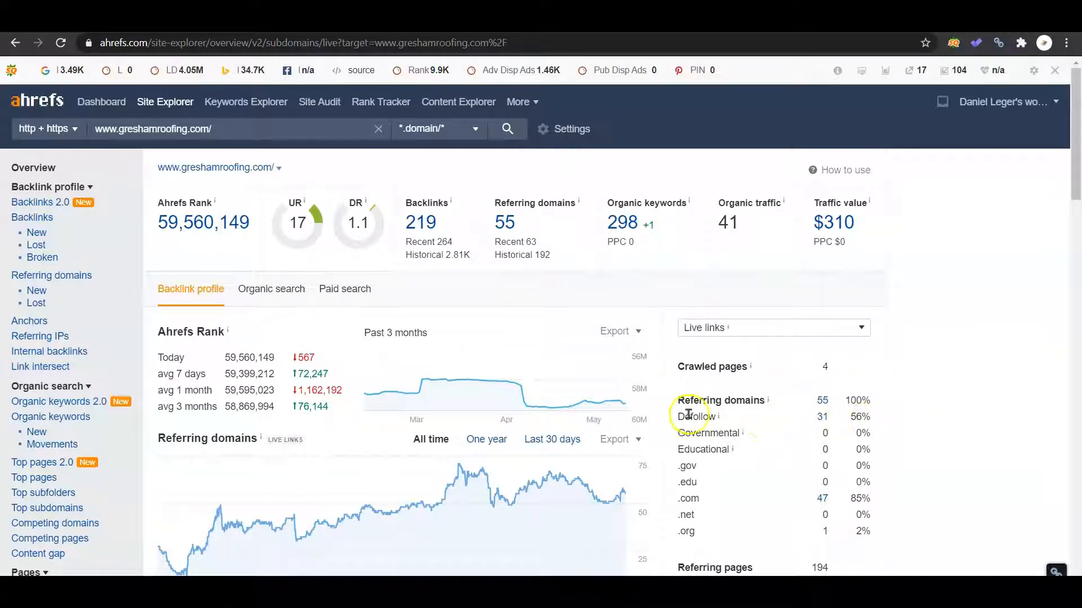
mouse_move(606, 188)
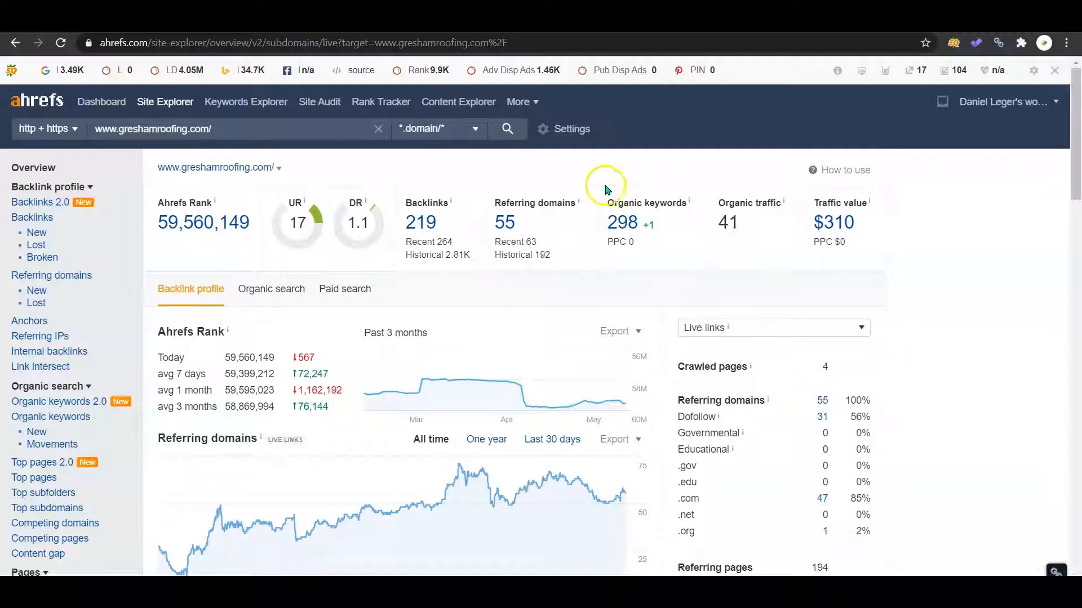
mouse_move(512, 183)
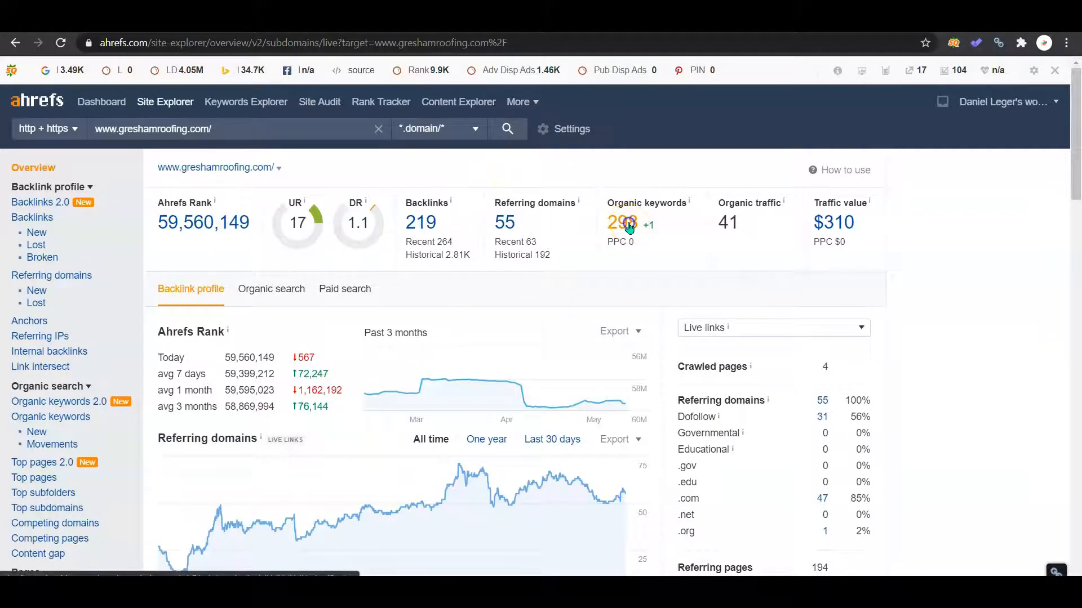
Open the full organic keywords list for greshamroofing.com.
click(619, 222)
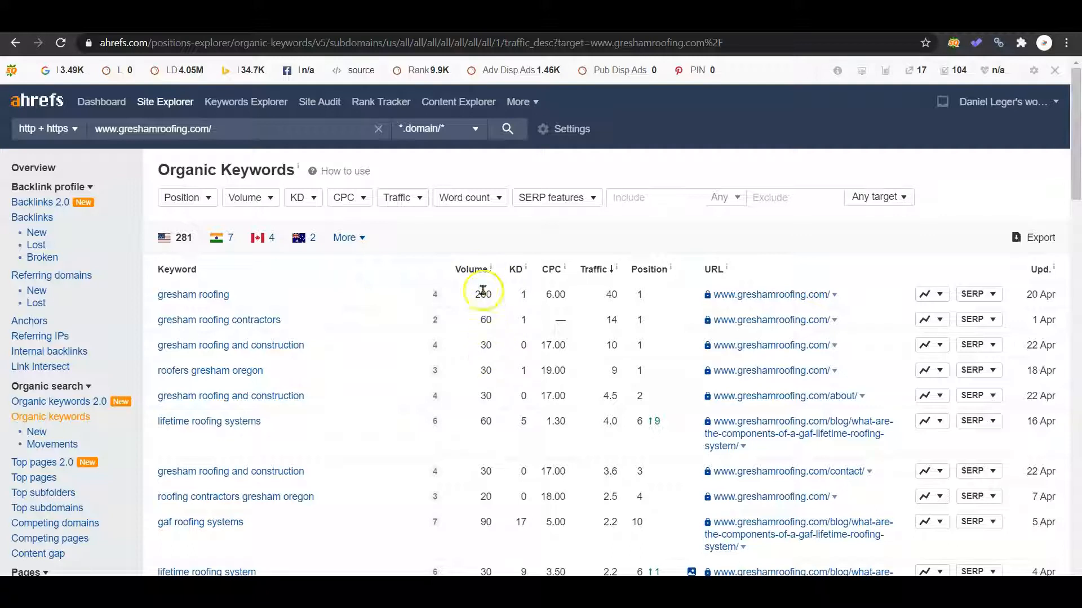
mouse_move(348, 320)
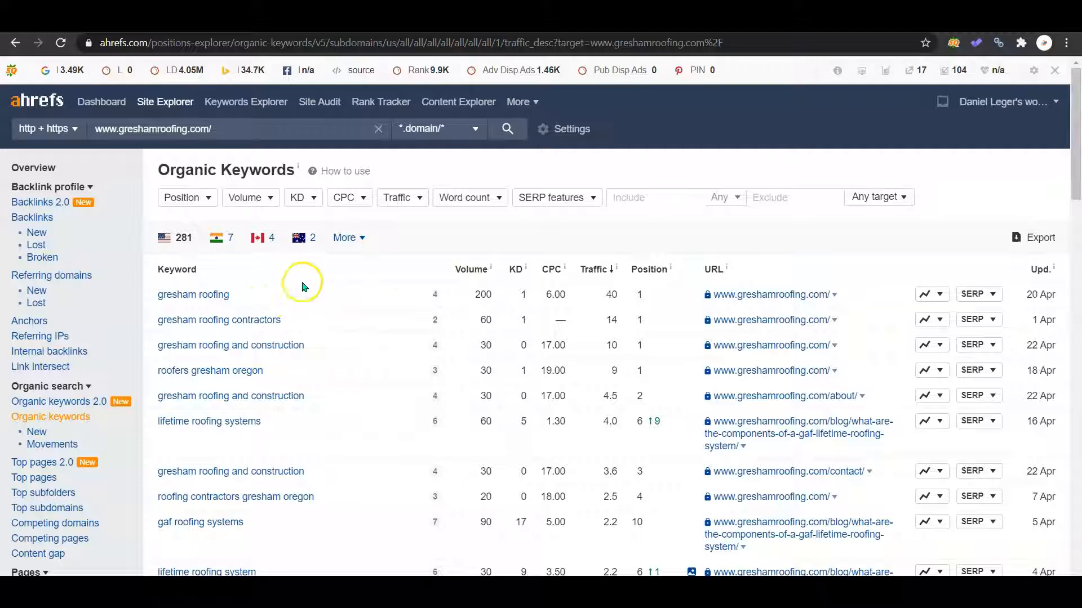
mouse_move(640, 343)
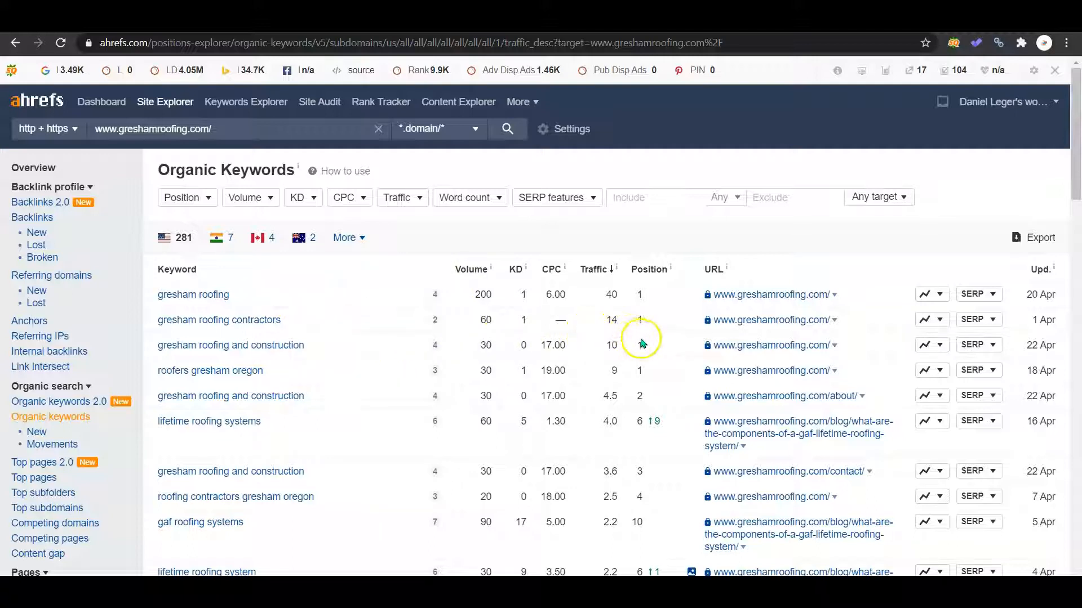
mouse_move(646, 316)
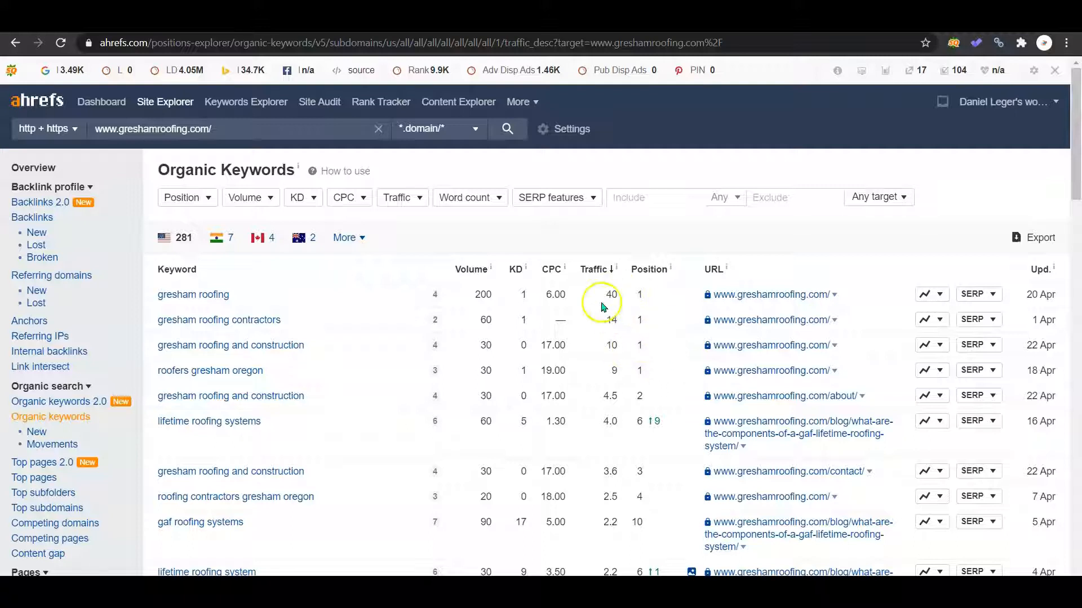
mouse_move(390, 290)
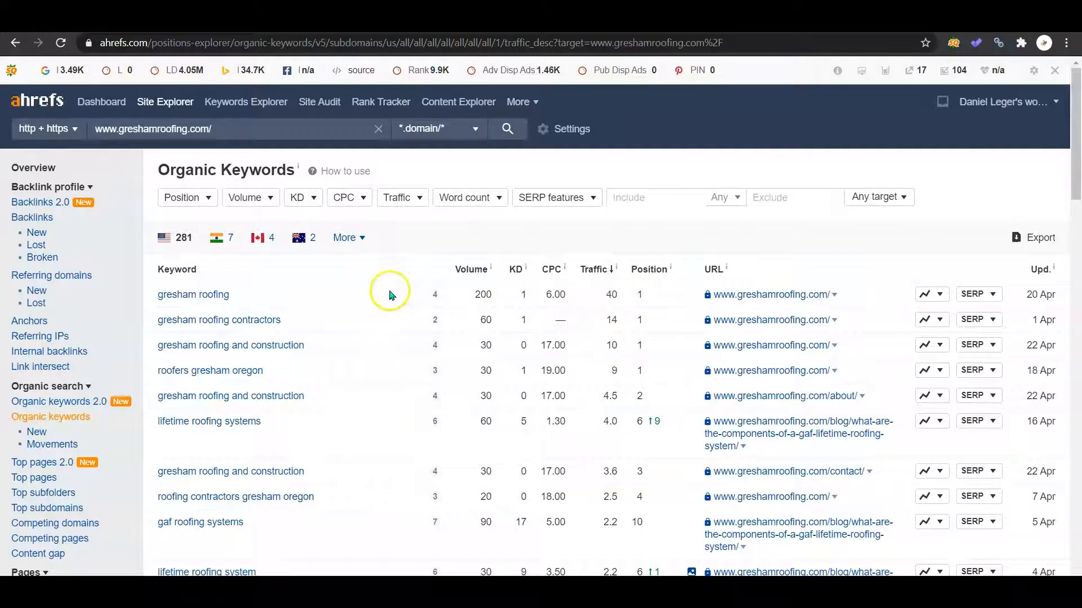
mouse_move(1057, 195)
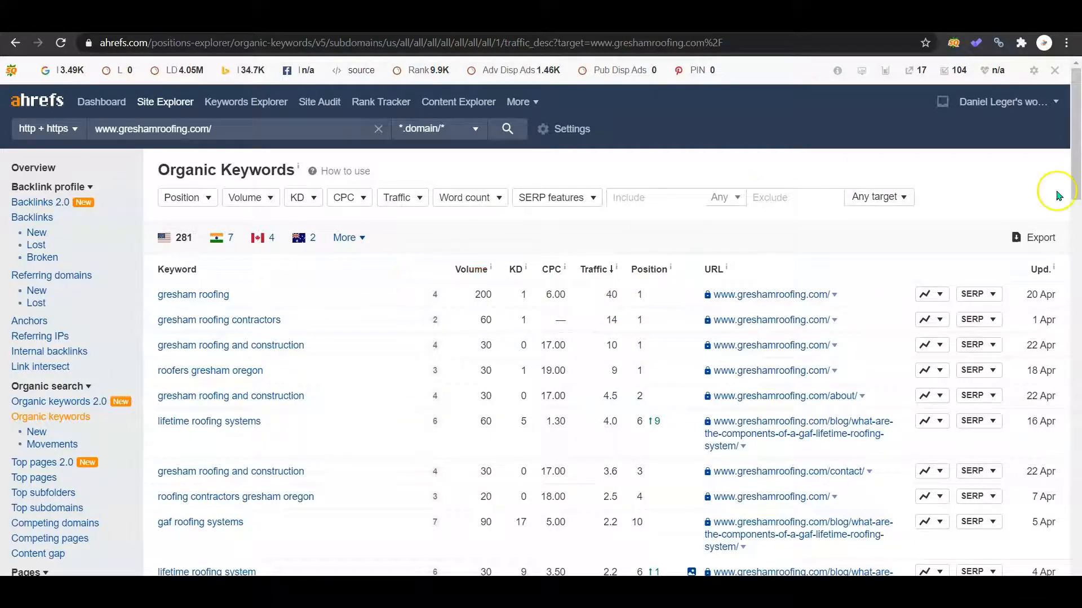
scroll(down, 3)
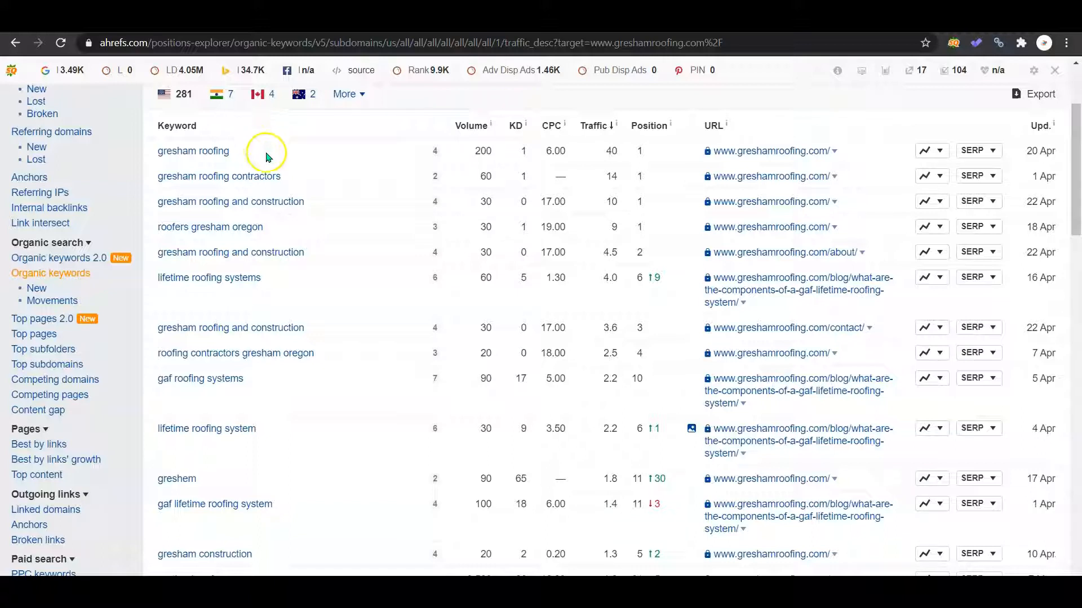
mouse_move(398, 182)
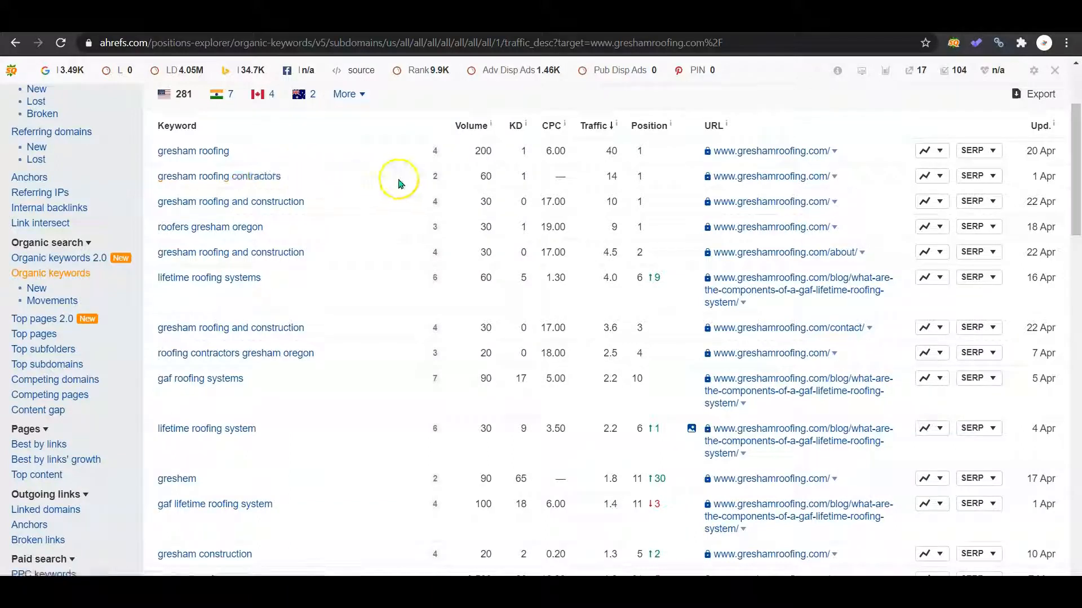
mouse_move(480, 172)
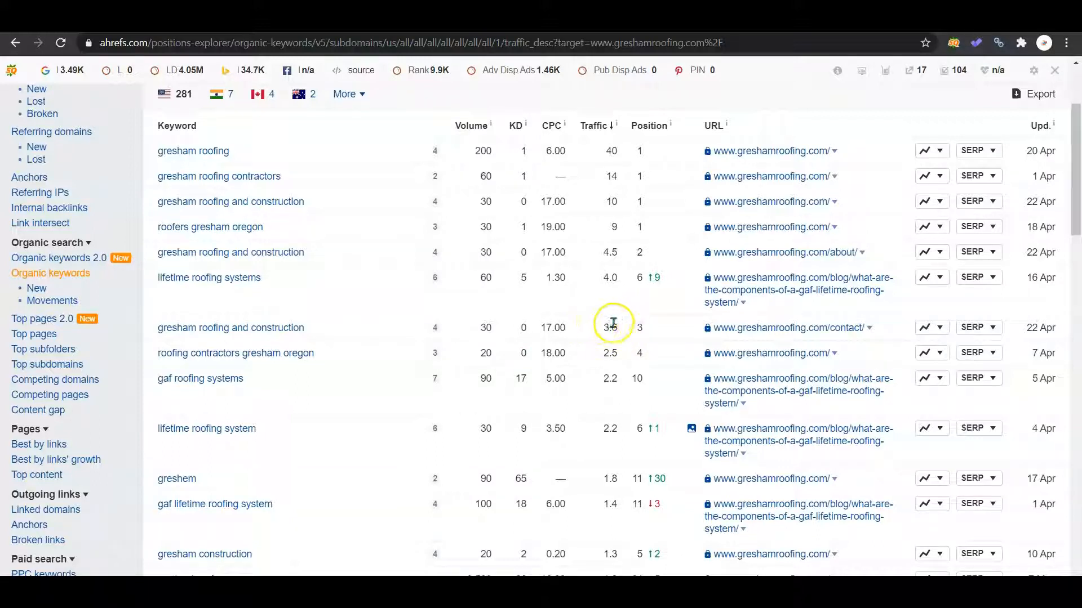
mouse_move(610, 317)
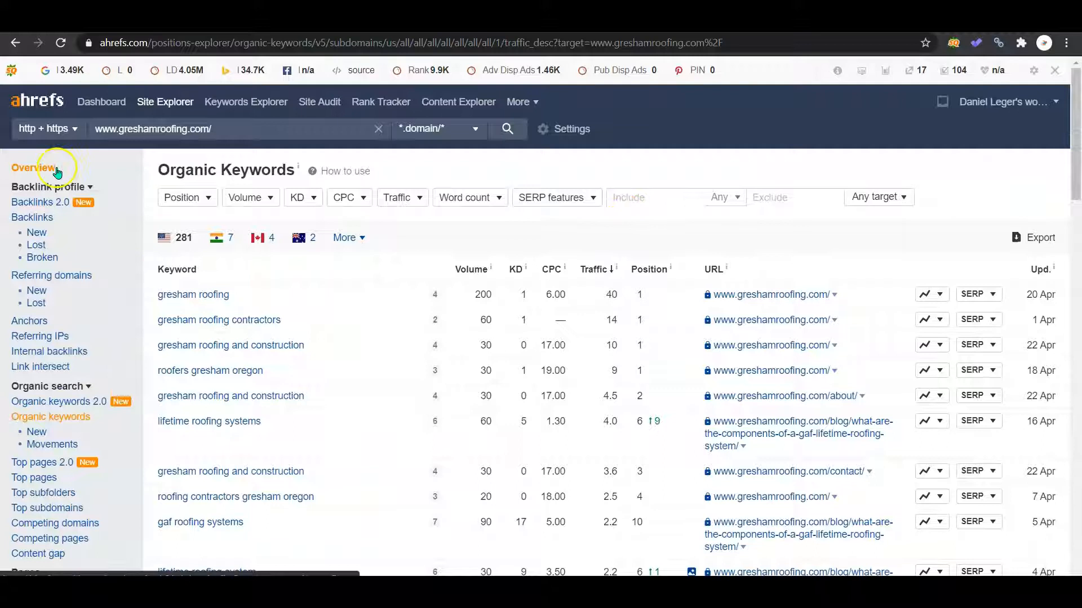
Return to the greshamroofing.com Site Explorer overview.
click(33, 166)
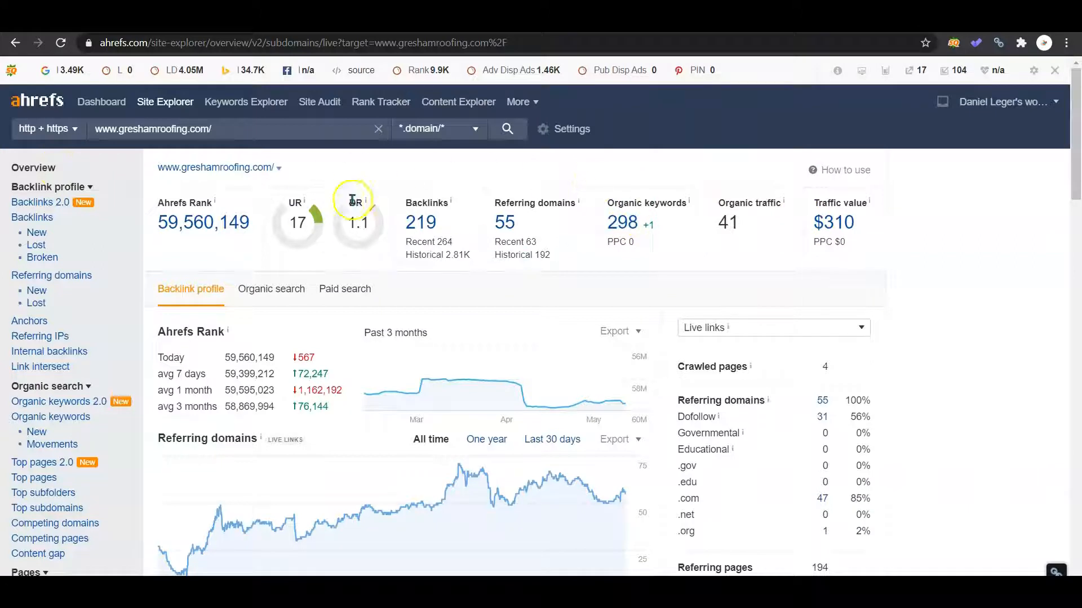
mouse_move(626, 170)
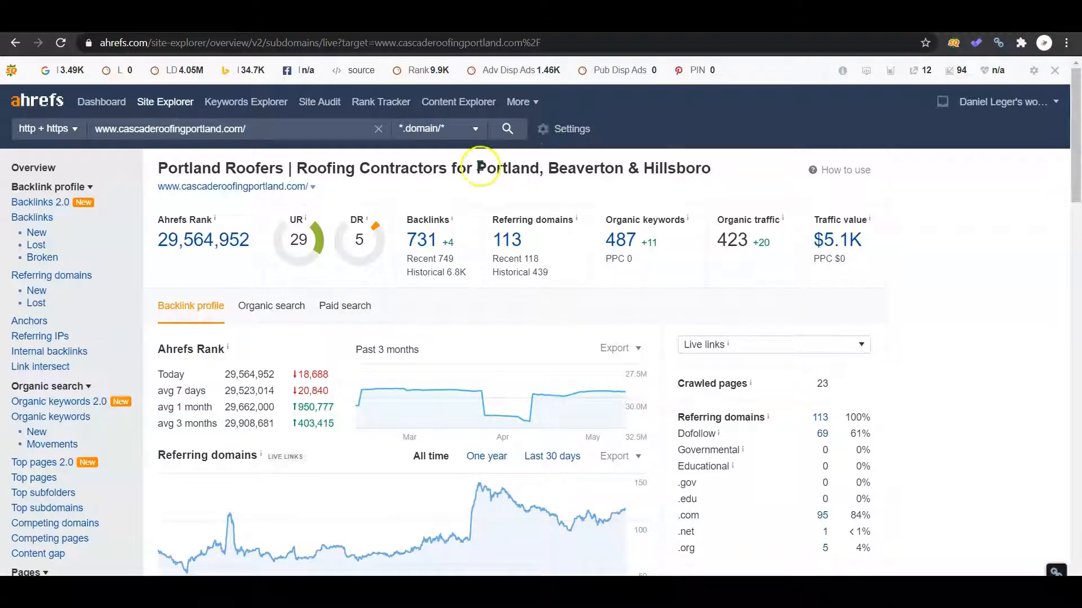
mouse_move(427, 138)
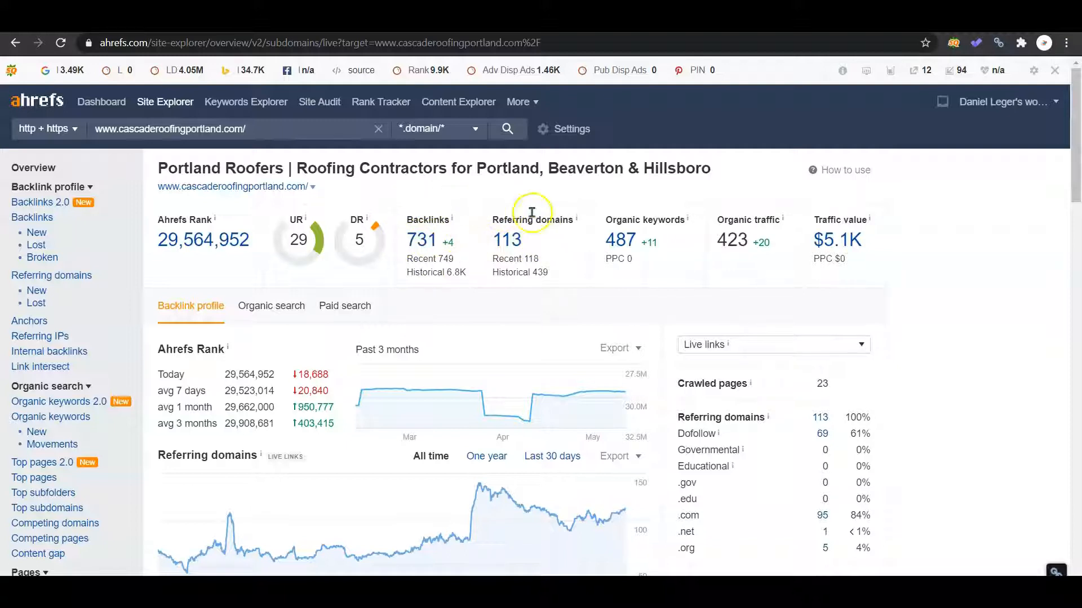
mouse_move(542, 255)
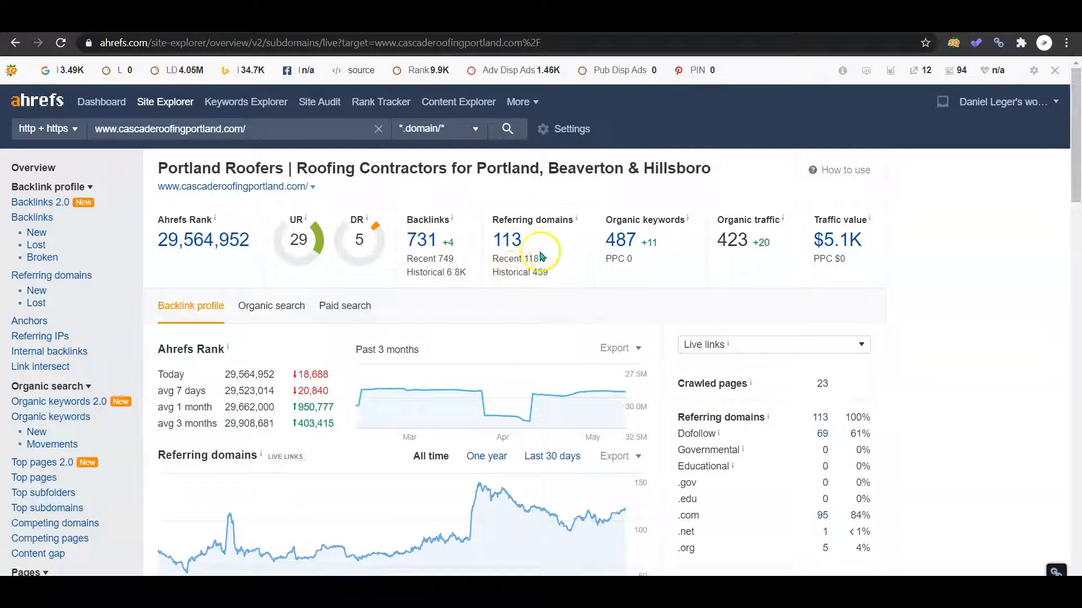
click(506, 239)
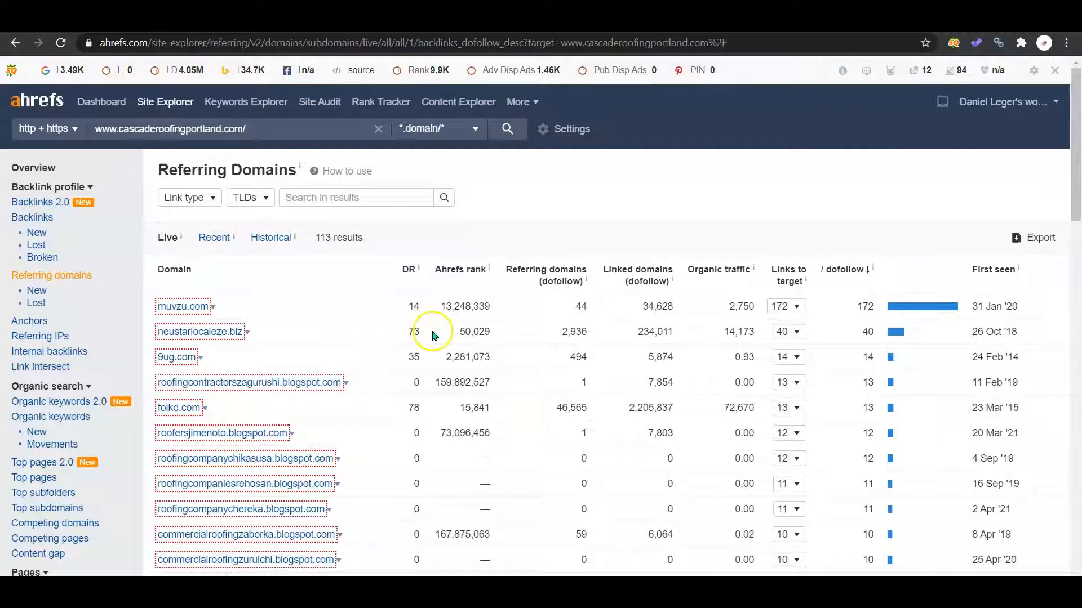
mouse_move(704, 328)
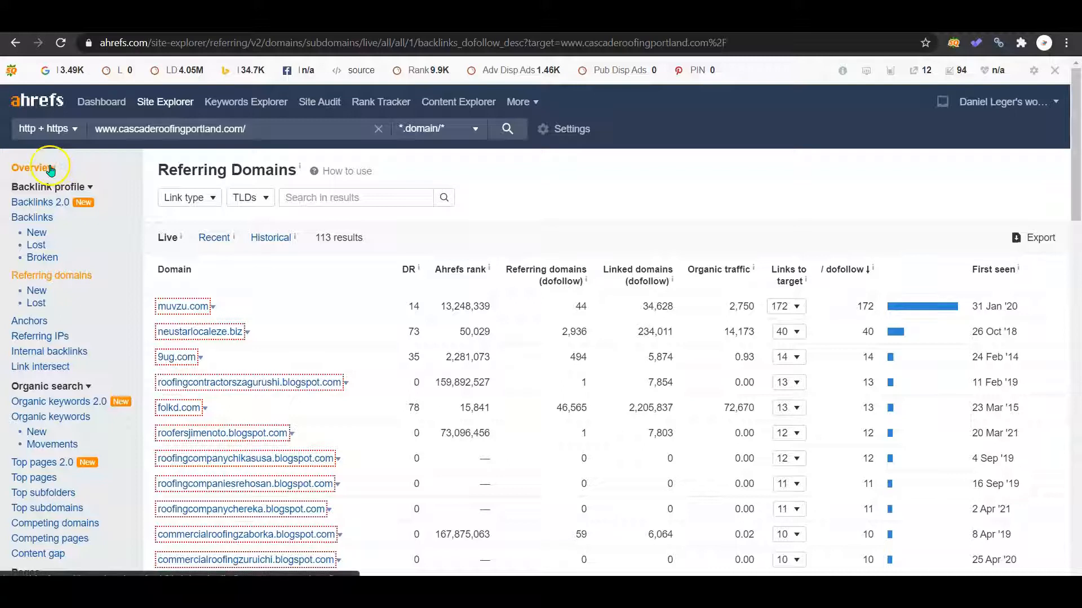
click(33, 168)
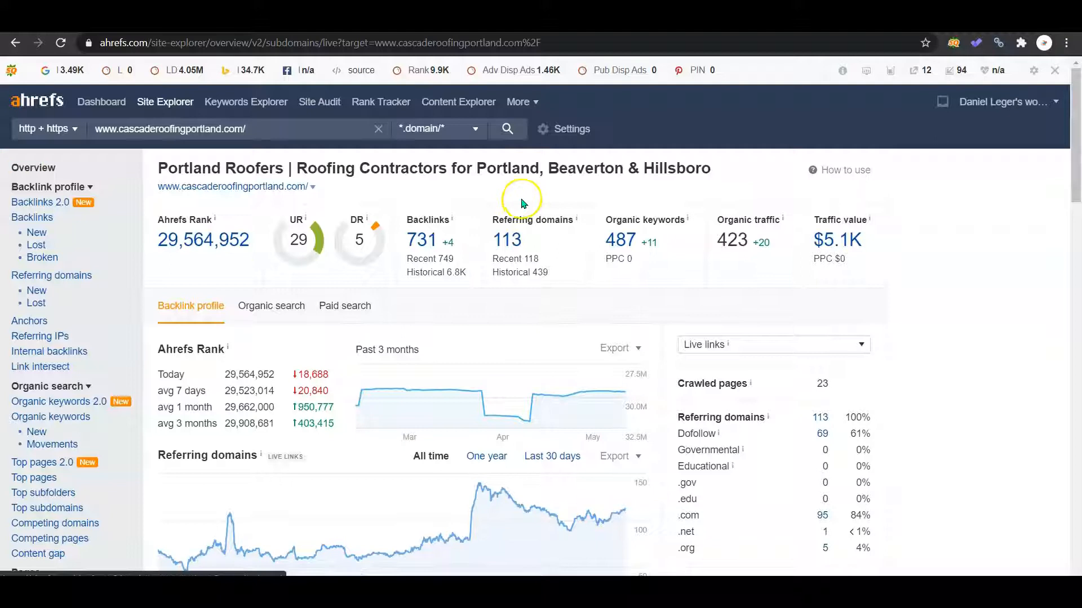
mouse_move(376, 219)
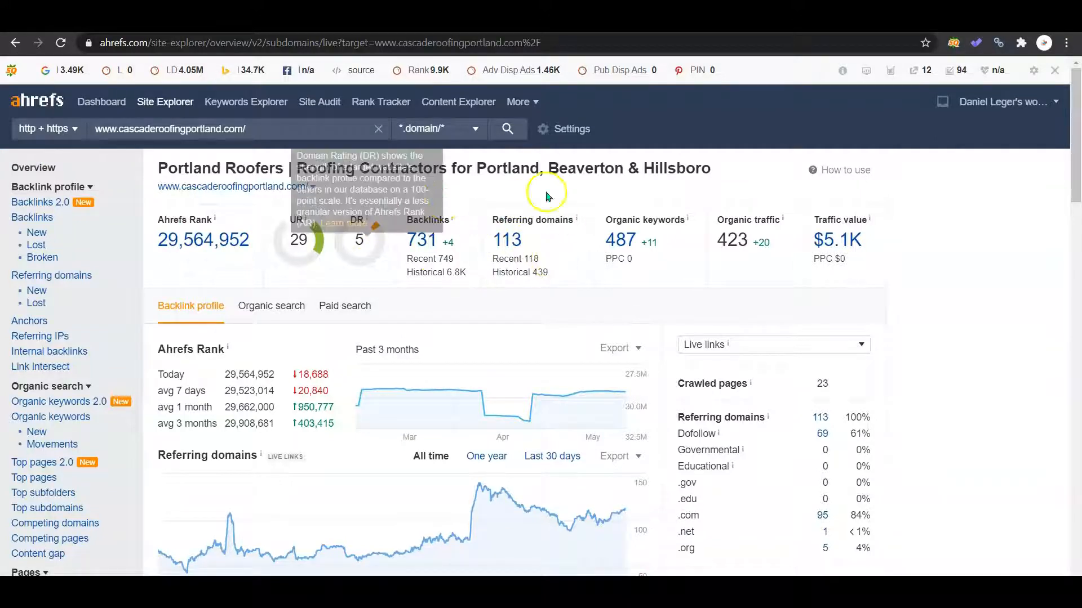
text(www.greshamroofing.com/)
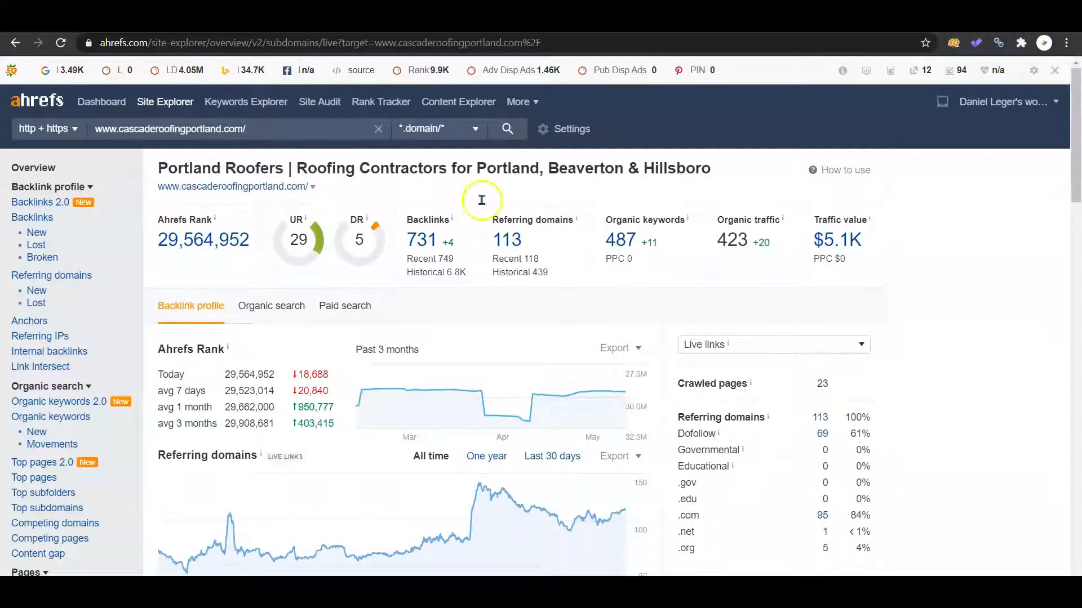
mouse_move(609, 219)
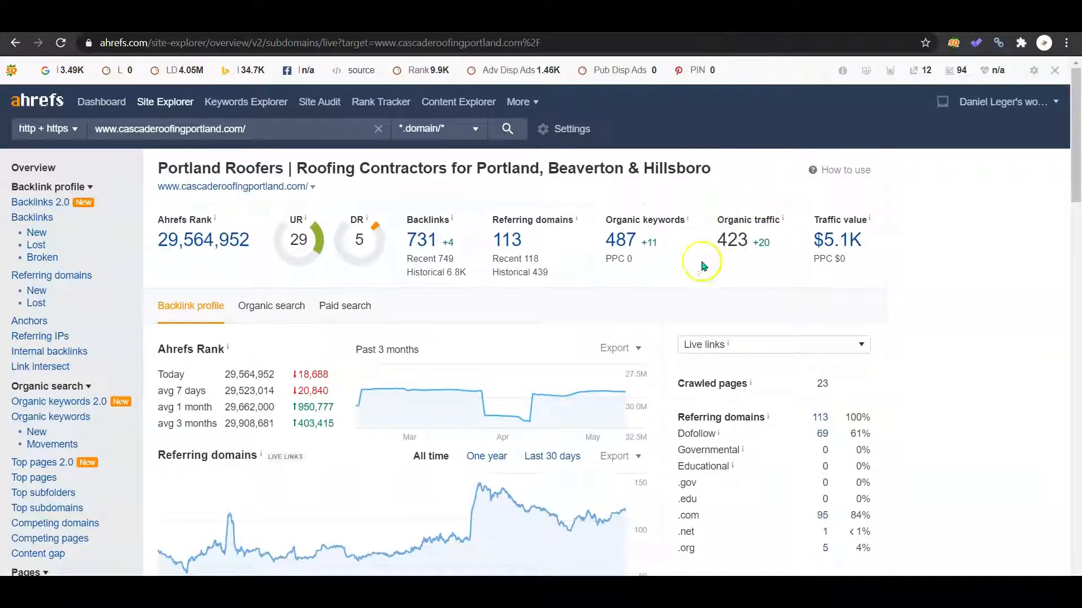
mouse_move(620, 242)
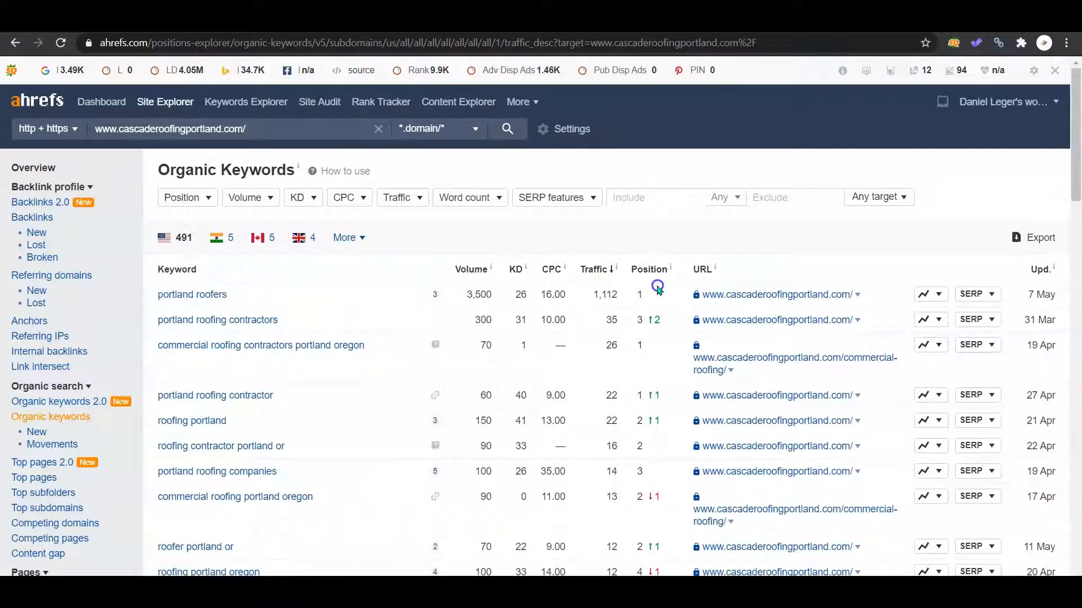
mouse_move(501, 285)
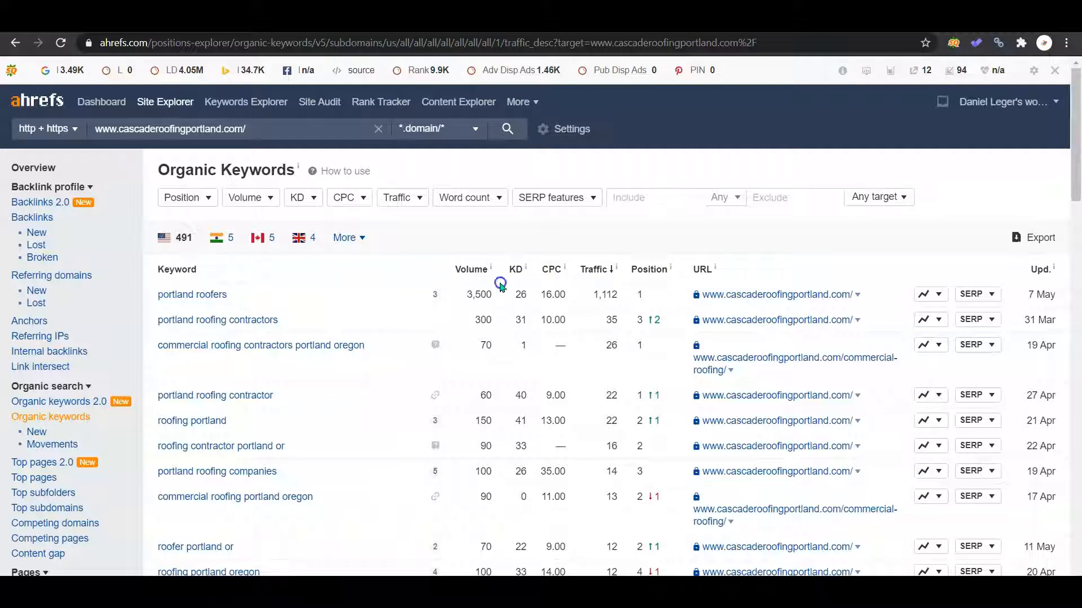
mouse_move(614, 307)
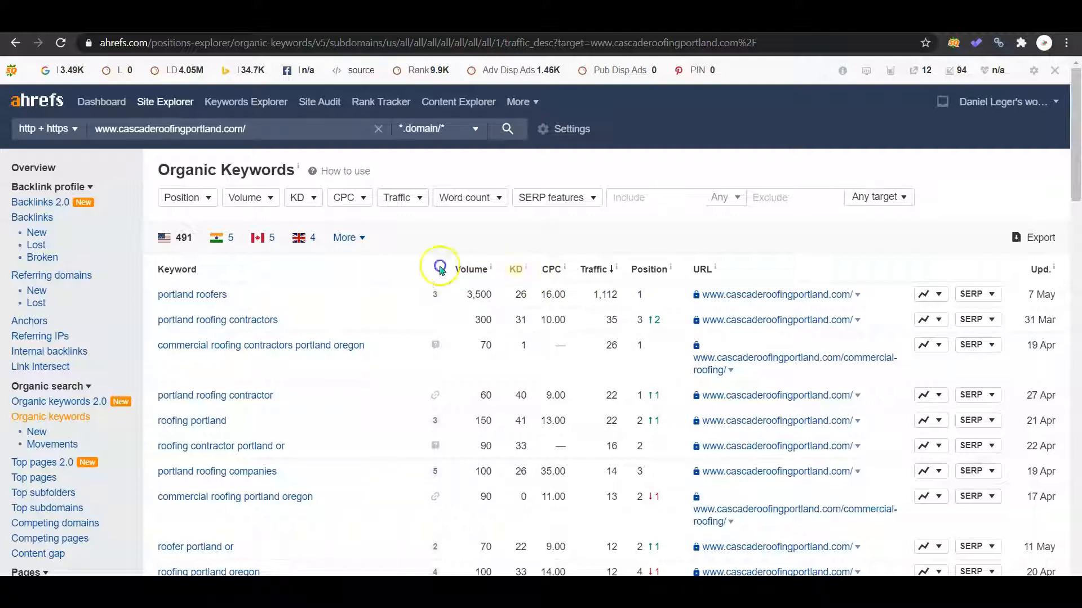
mouse_move(840, 237)
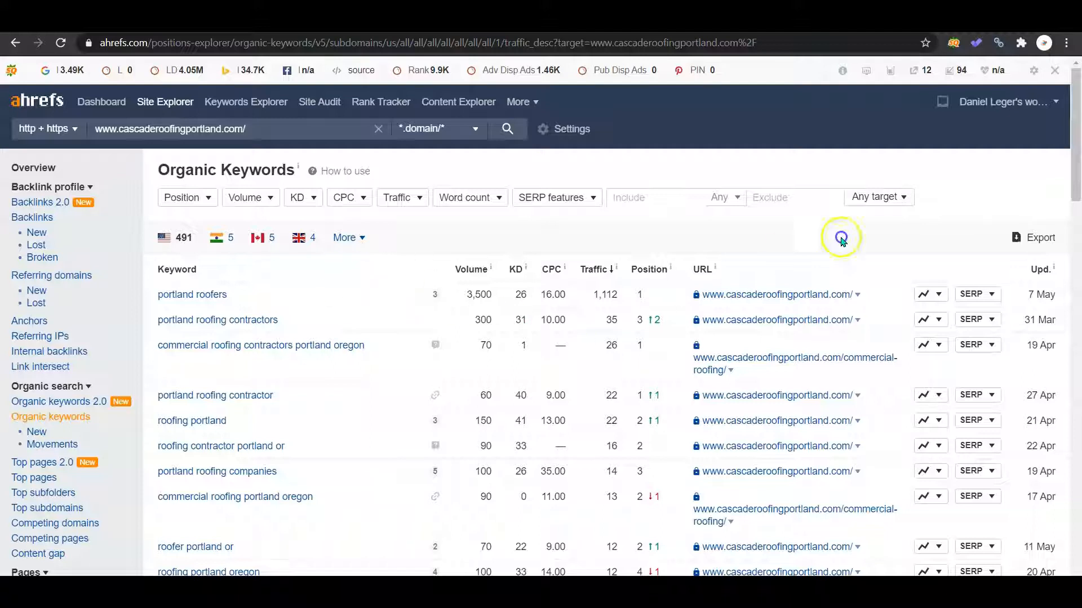
mouse_move(552, 214)
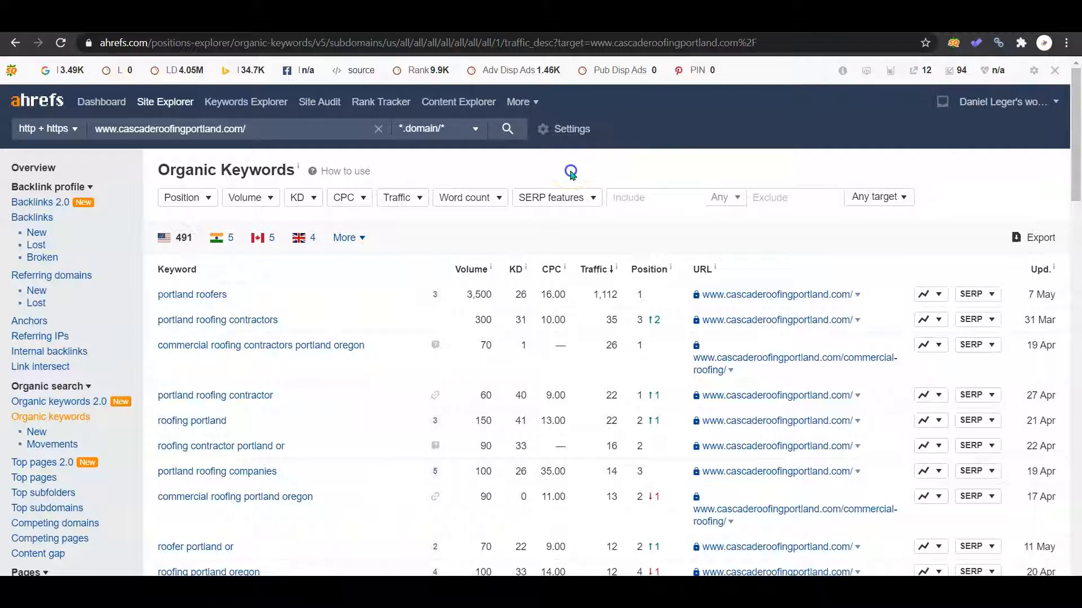
Go back to the cascaderoofingportland.com site overview.
click(30, 168)
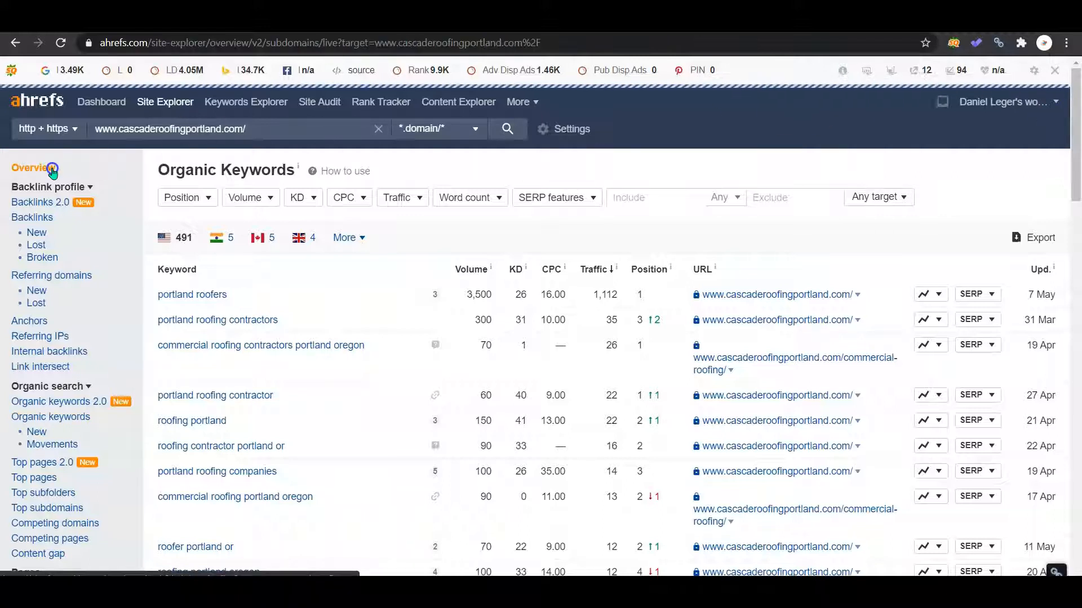
Browse the Gresham Roofing homepage and save a copy of the branded truck photo.
click(30, 168)
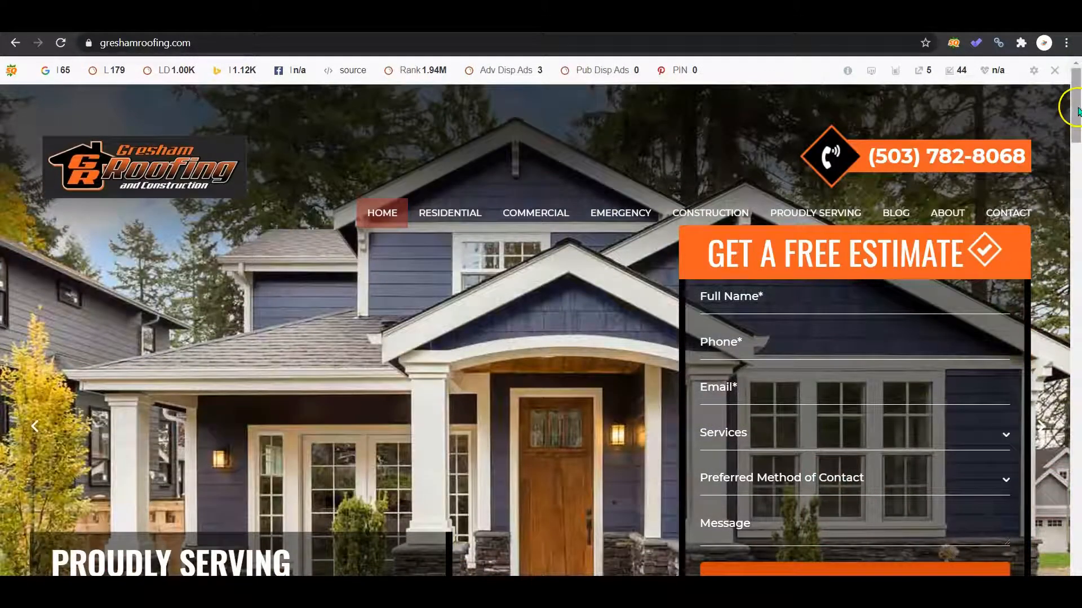
scroll(down, 3)
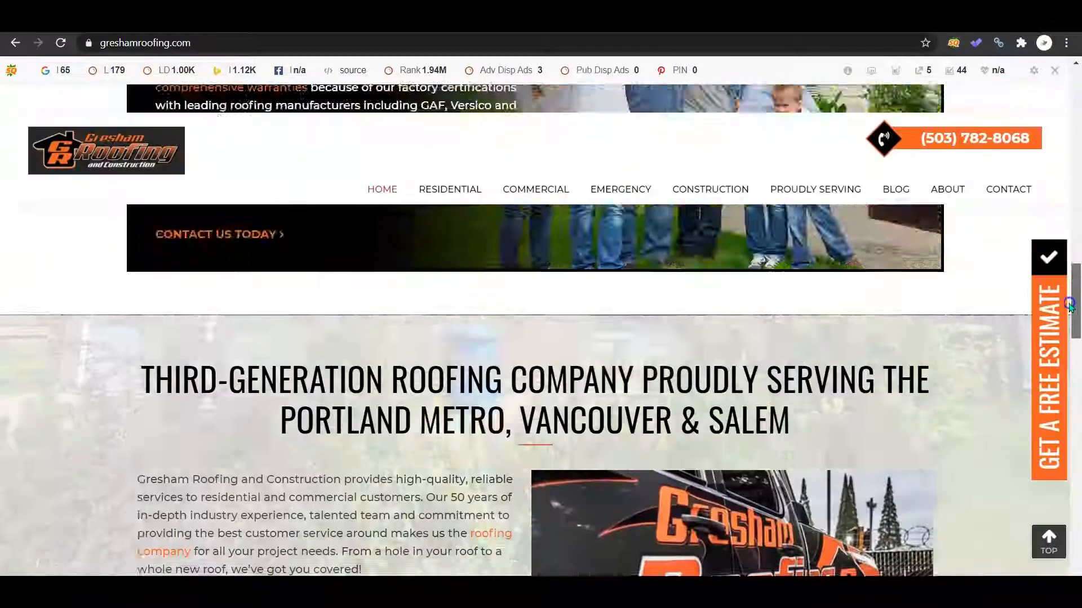
scroll(down, 3)
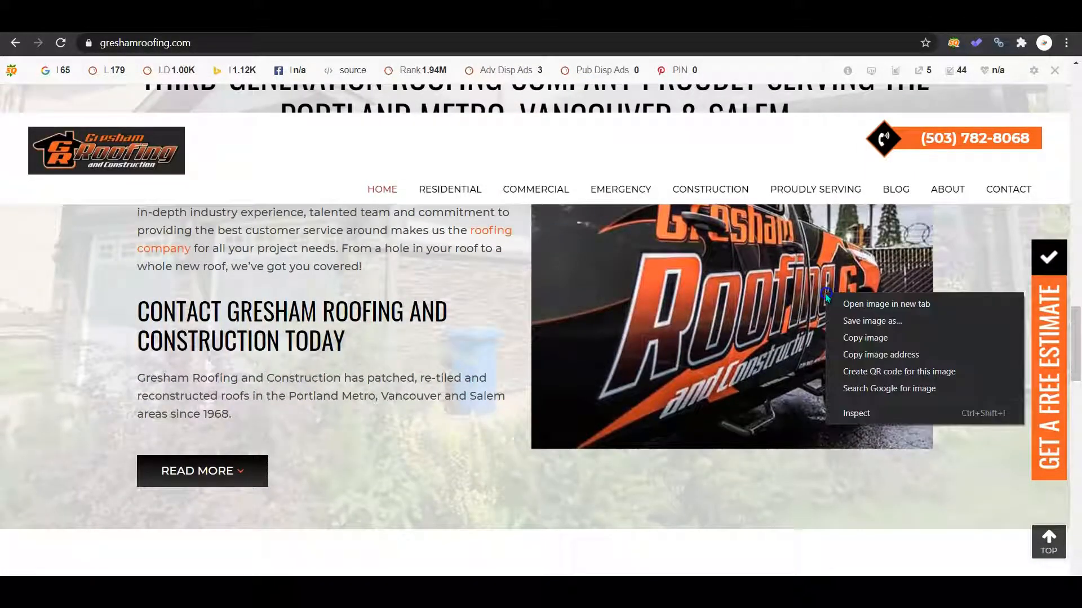
mouse_move(872, 320)
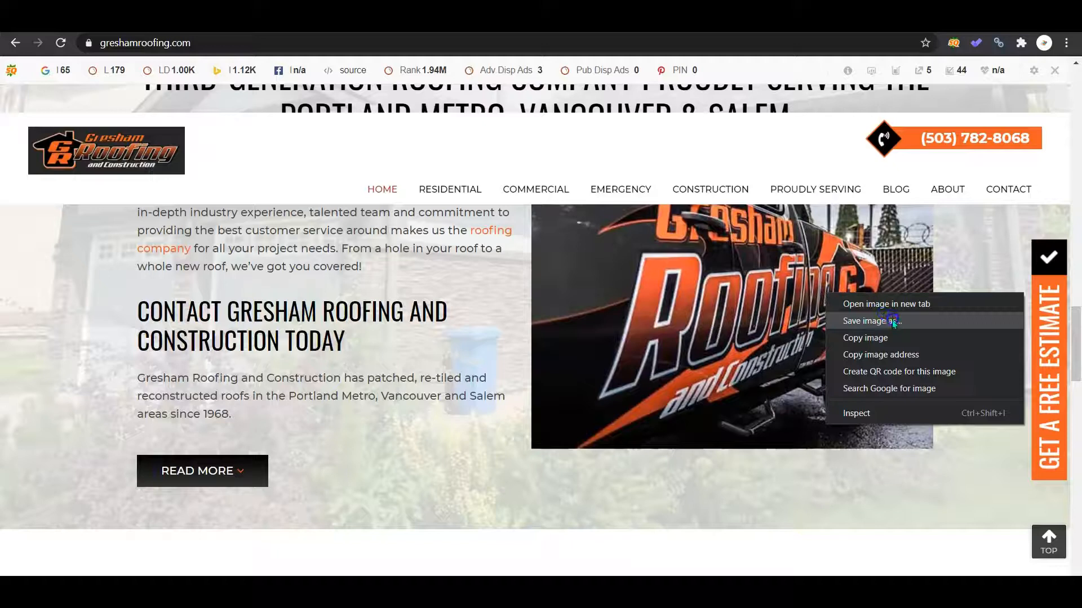
click(870, 321)
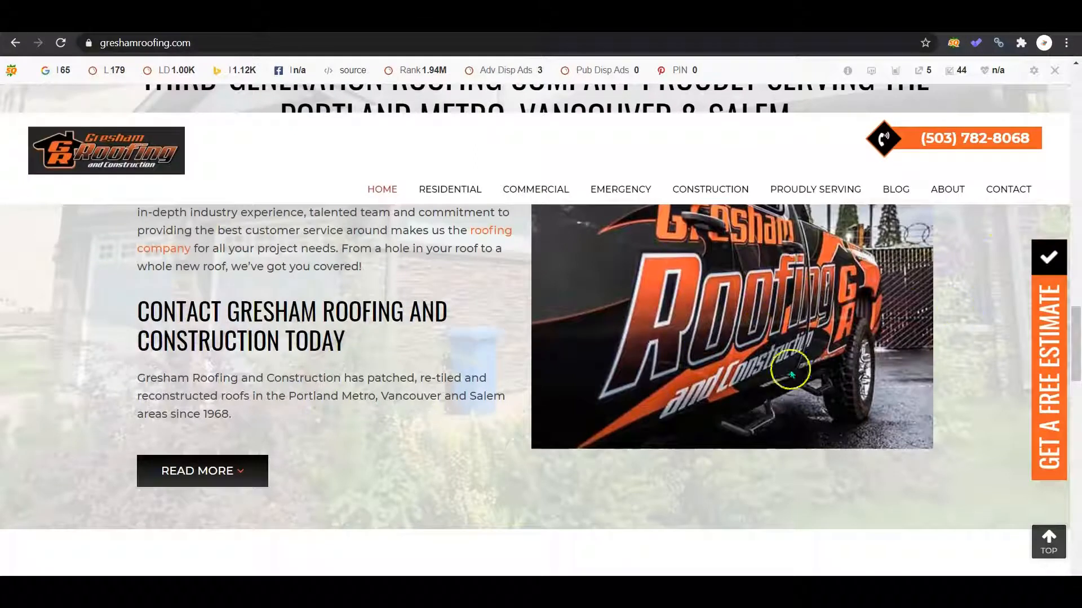
scroll(down, 3)
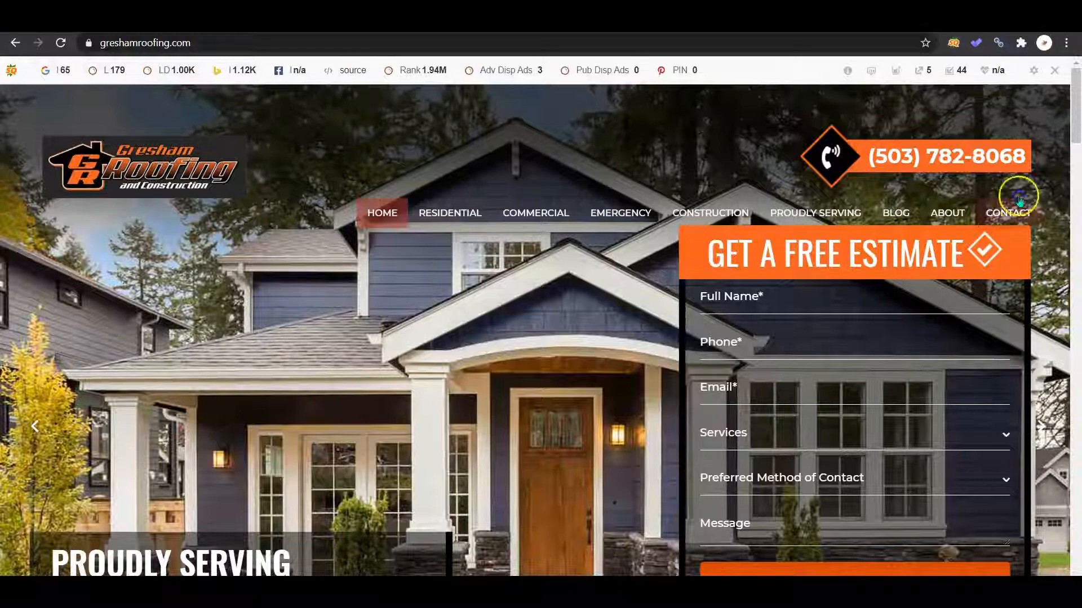
scroll(down, 3)
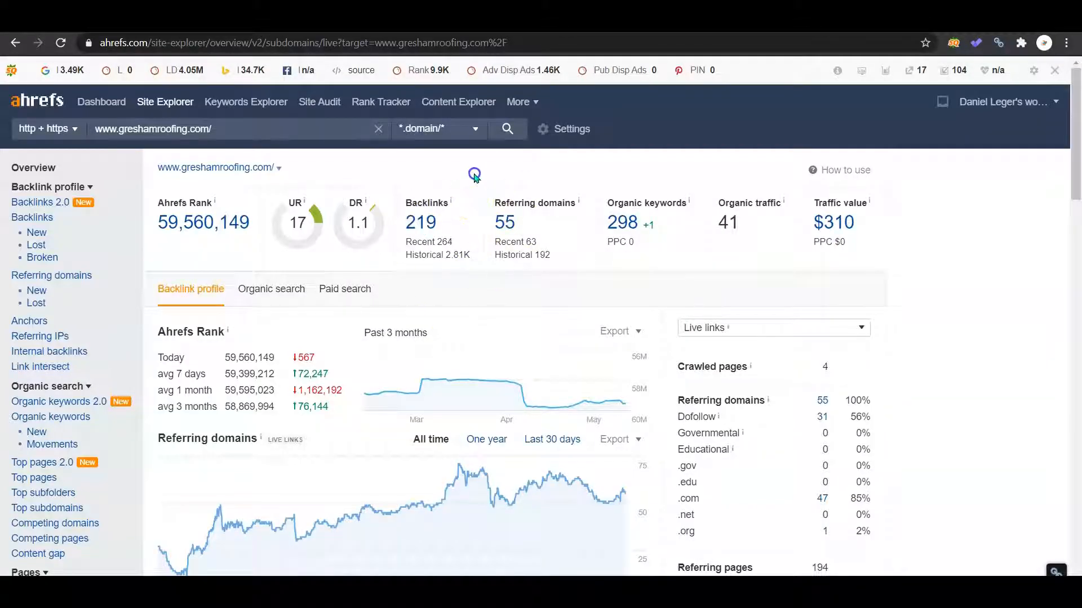
mouse_move(438, 171)
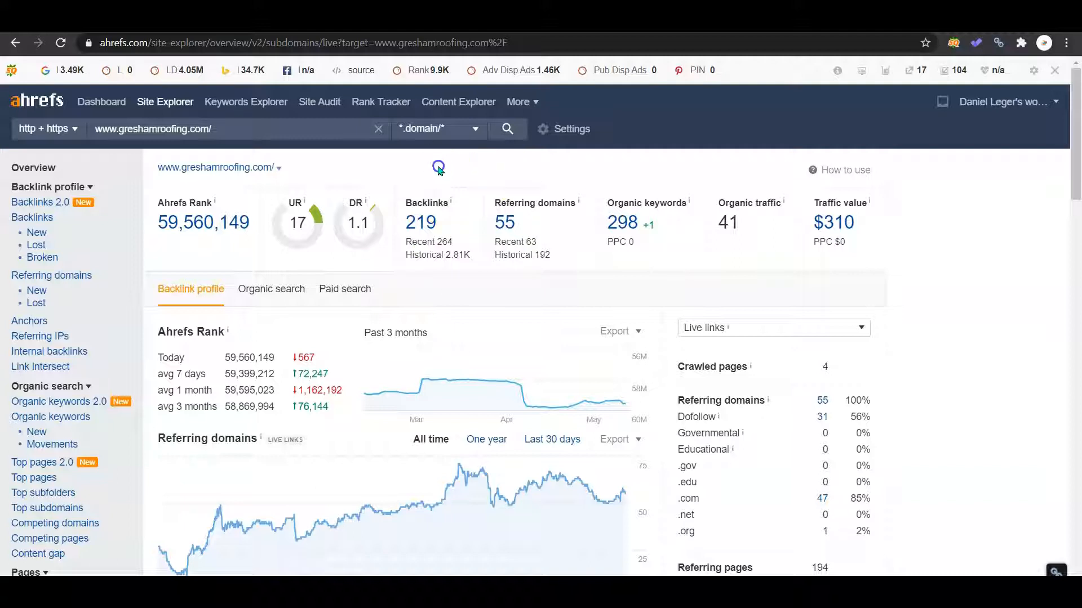